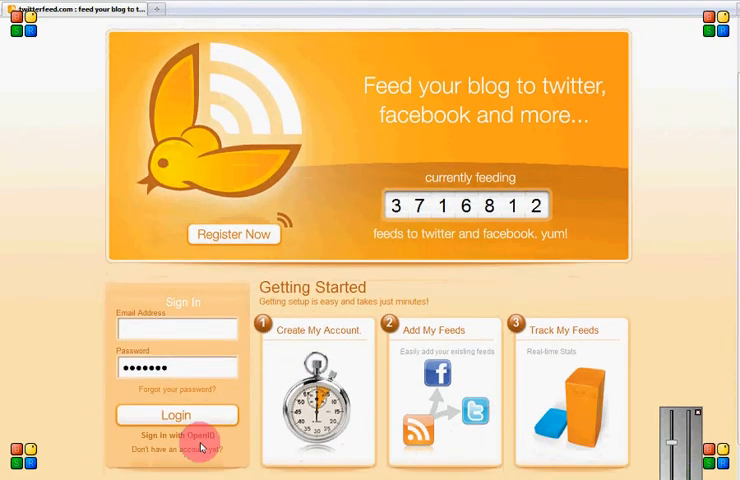
Sign in to Twitterfeed with the Google account and land on the Feed Dashboard.
{"action": "left_click", "coordinate": [176, 436]}
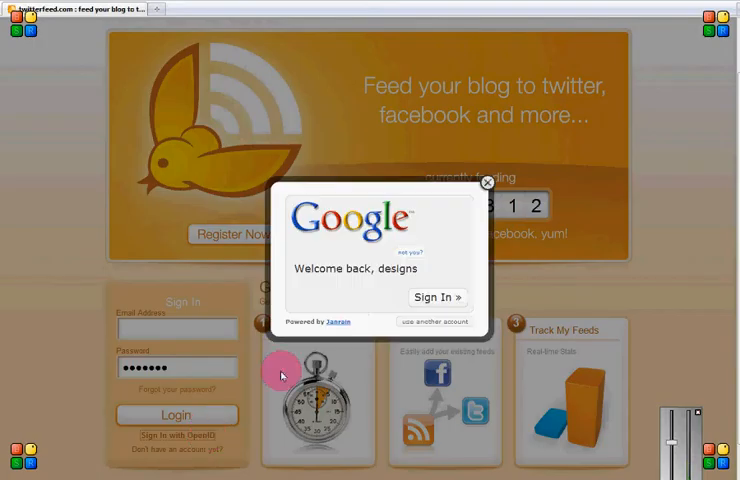
{"action": "left_click", "coordinate": [436, 296]}
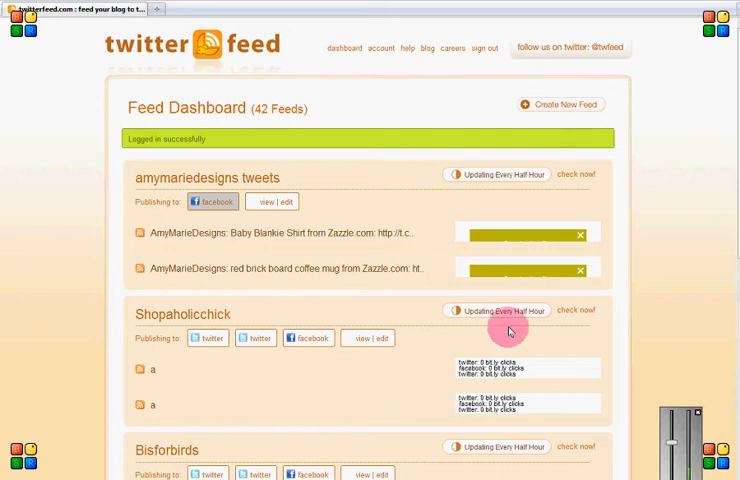
{"action": "mouse_move", "coordinate": [548, 104]}
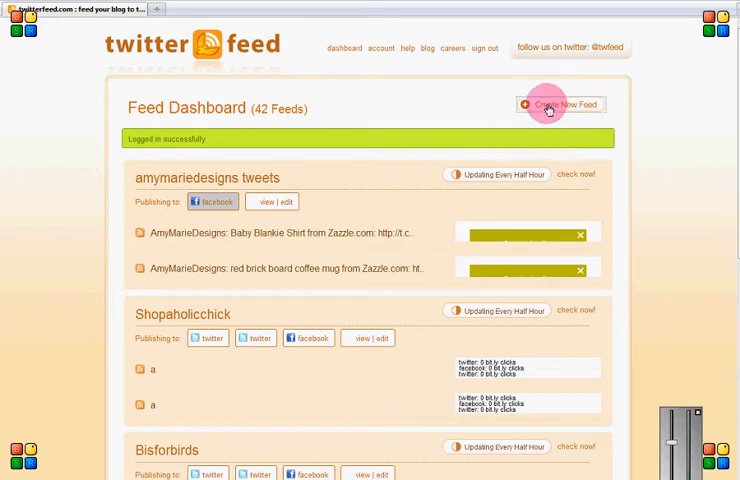
Create a new feed and name it 'Usplowtowcite'.
{"action": "left_click", "coordinate": [560, 104]}
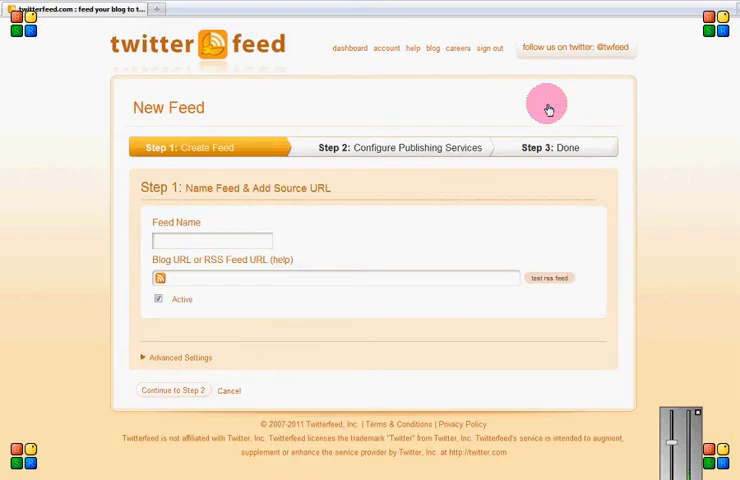
{"action": "mouse_move", "coordinate": [268, 236]}
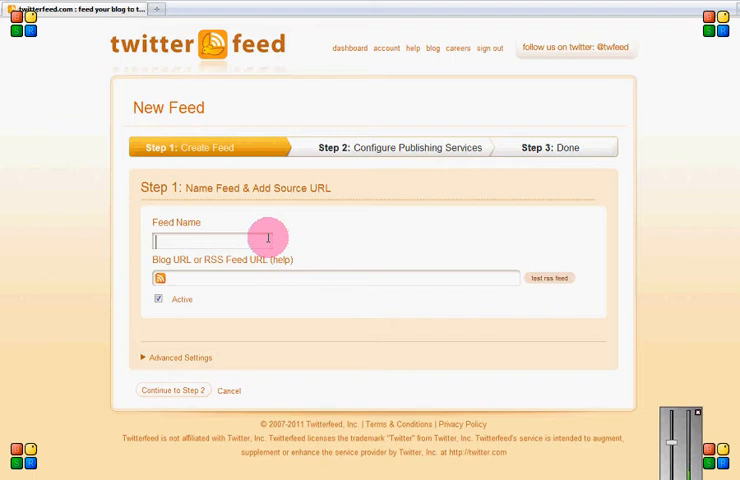
{"action": "type", "text": "Usalove"}
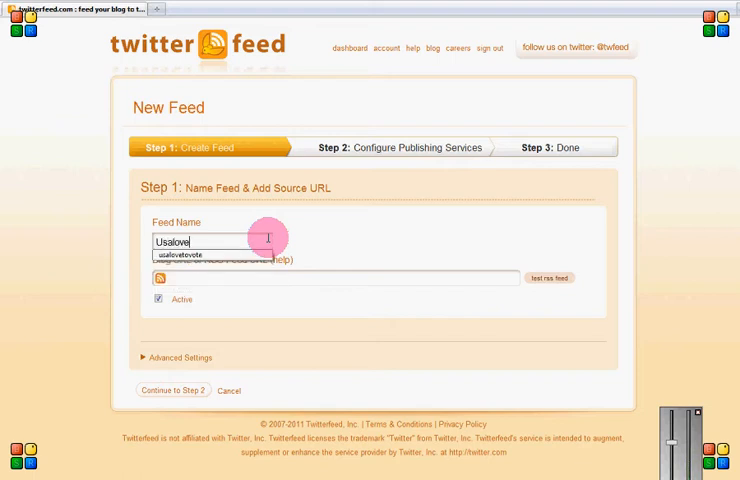
{"action": "type", "text": "tovo"}
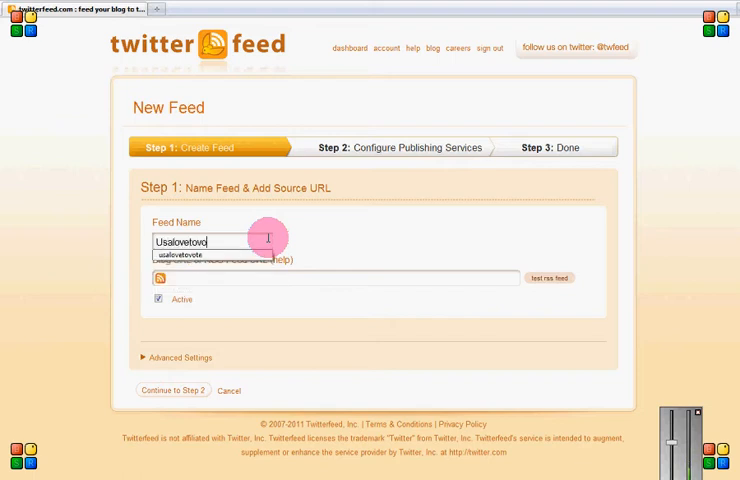
{"action": "type", "text": "te"}
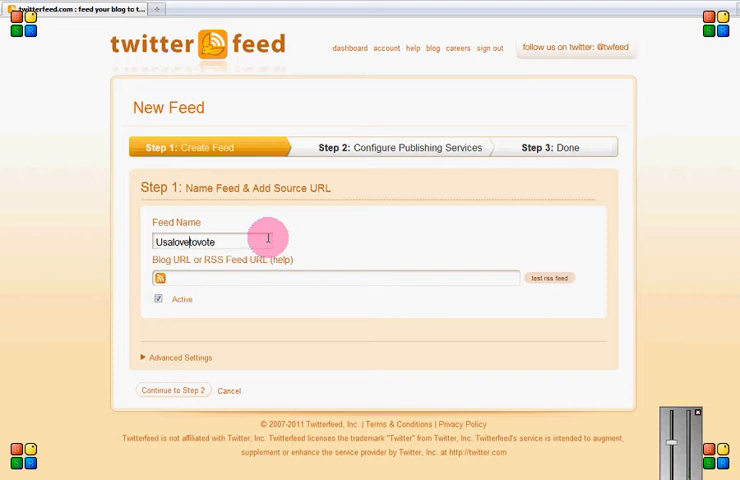
{"action": "type", "text": "s"}
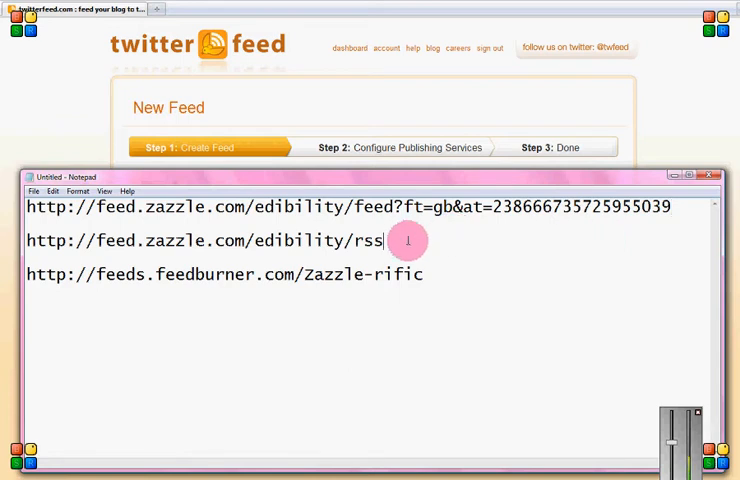
Select the Zazzle RSS feed address line in the Notepad URL list.
{"action": "triple_click", "coordinate": [200, 240]}
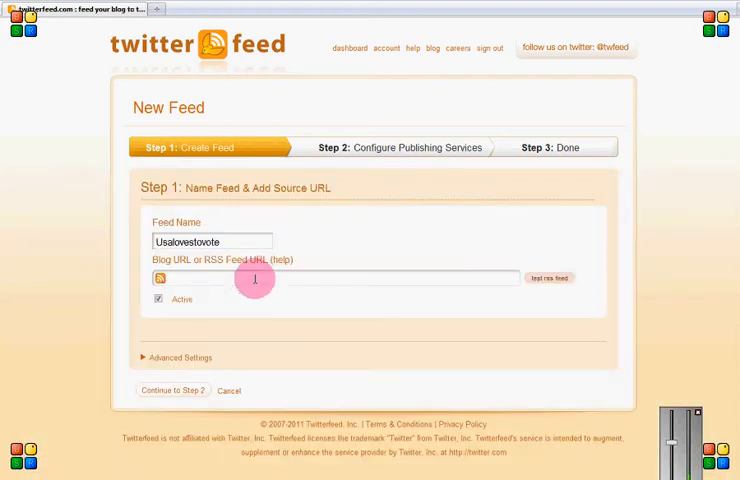
{"action": "type", "text": "http://feed.zazzle.com/edibility/rss"}
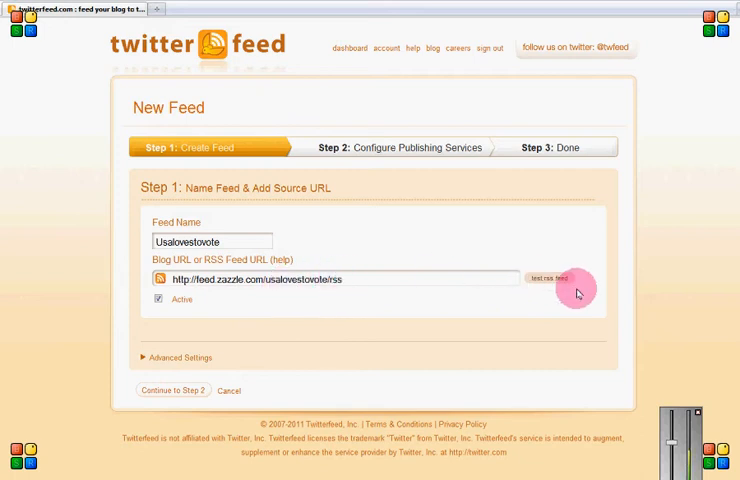
{"action": "left_click", "coordinate": [550, 278]}
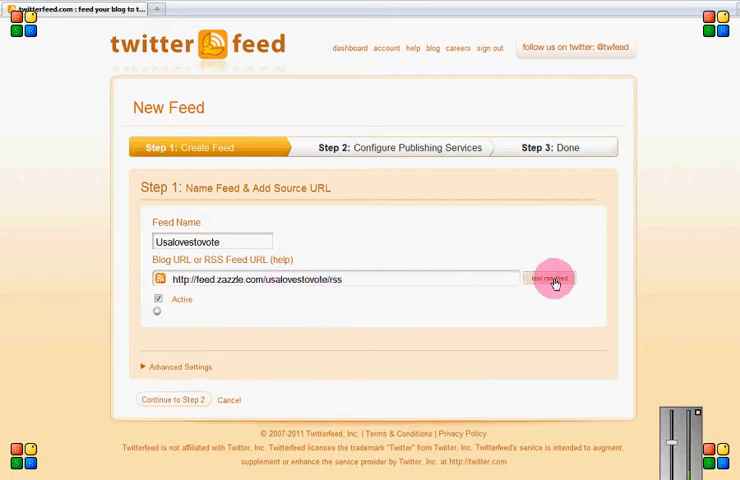
{"action": "left_click", "coordinate": [548, 278]}
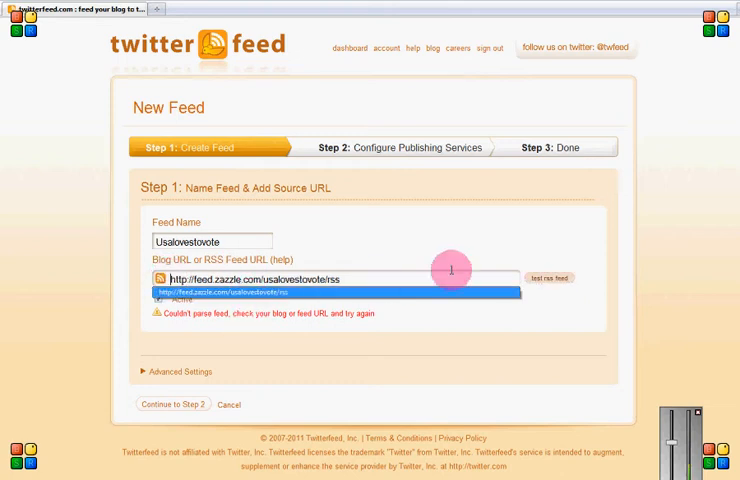
{"action": "left_click", "coordinate": [548, 278]}
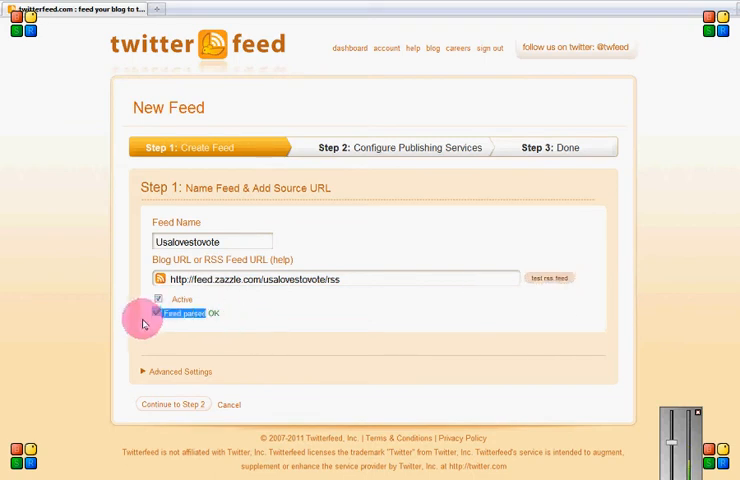
{"action": "mouse_move", "coordinate": [182, 372]}
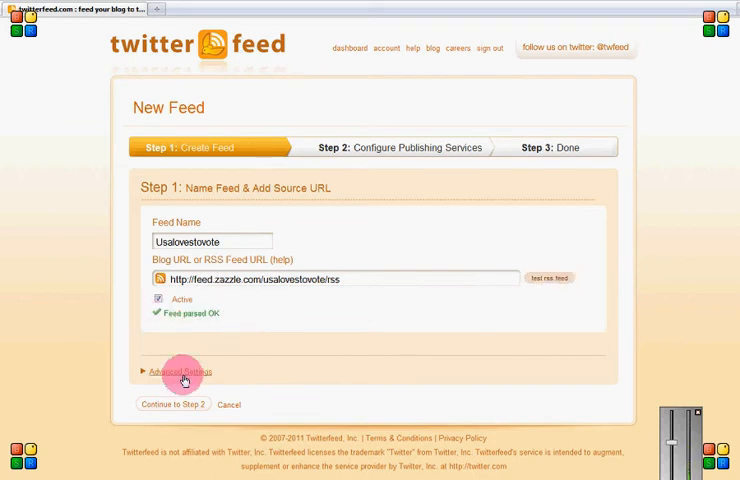
In Advanced Settings, post up to 3 updates per check, shorten links with bit.ly, and skip thumbnails.
{"action": "left_click", "coordinate": [178, 372]}
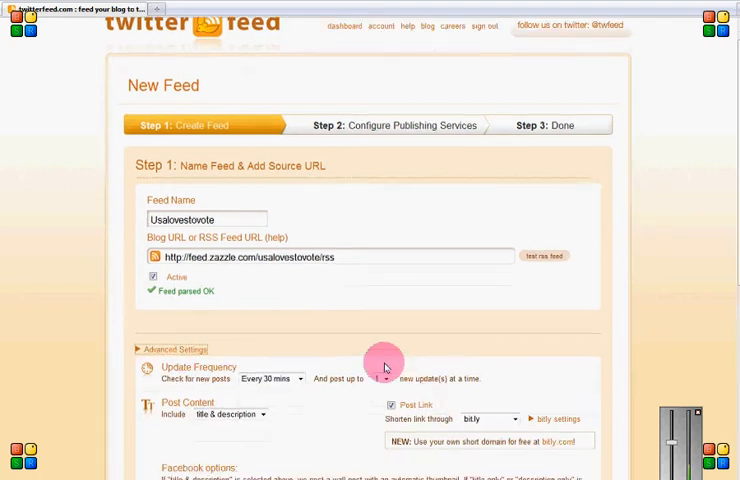
{"action": "scroll", "scroll_direction": "down", "scroll_amount": 3}
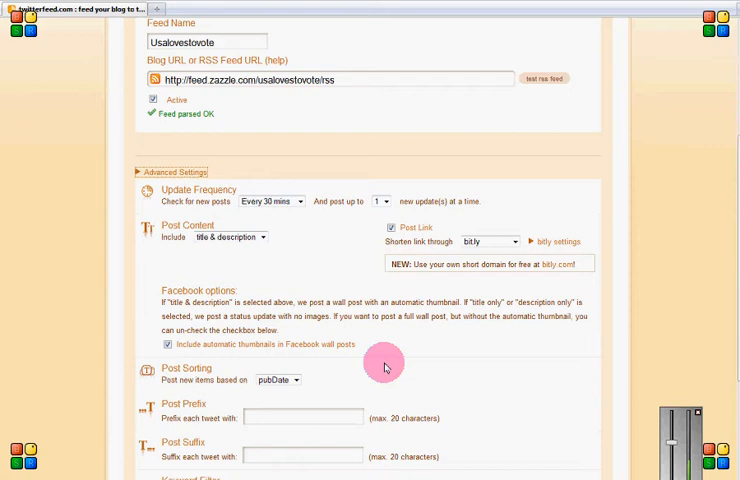
{"action": "left_click", "coordinate": [384, 200]}
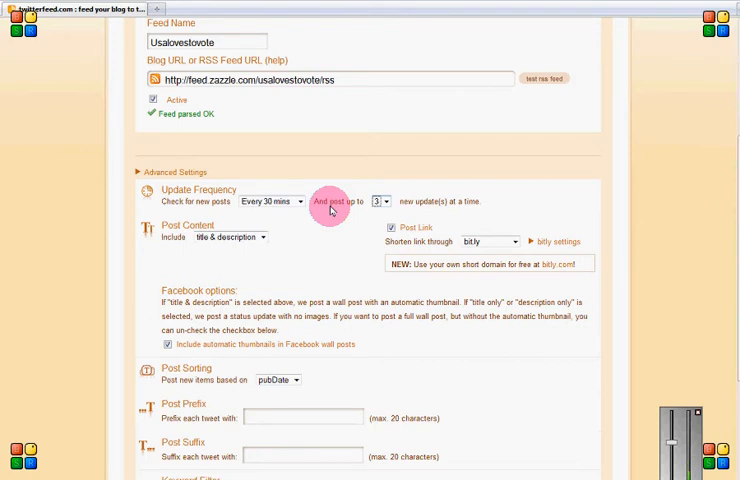
{"action": "mouse_move", "coordinate": [378, 256]}
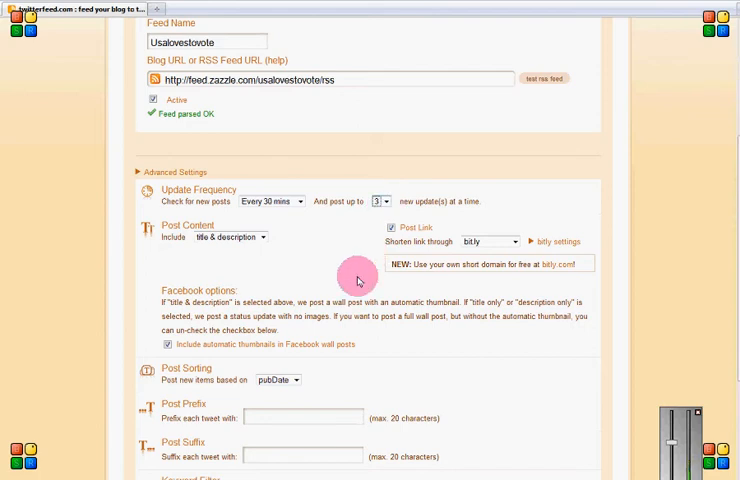
{"action": "scroll", "scroll_direction": "up", "scroll_amount": 3}
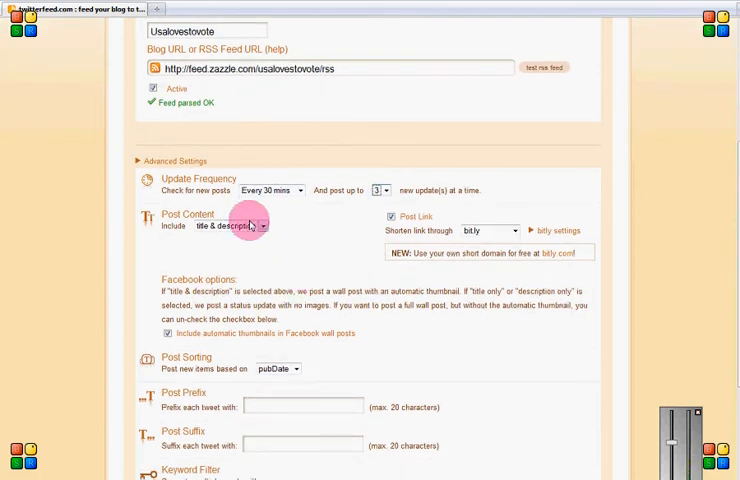
{"action": "mouse_move", "coordinate": [444, 228]}
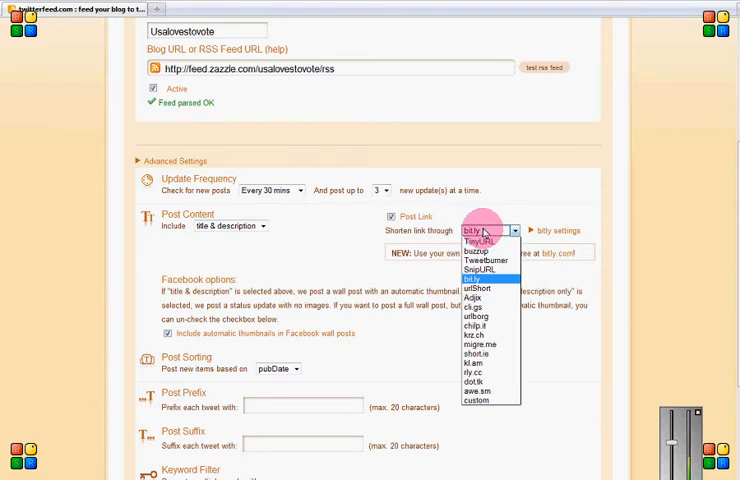
{"action": "left_click", "coordinate": [484, 278]}
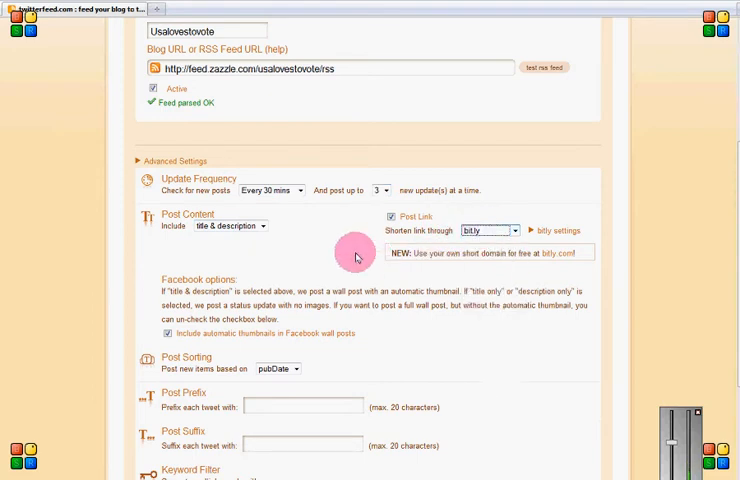
{"action": "scroll", "scroll_direction": "down", "scroll_amount": 3}
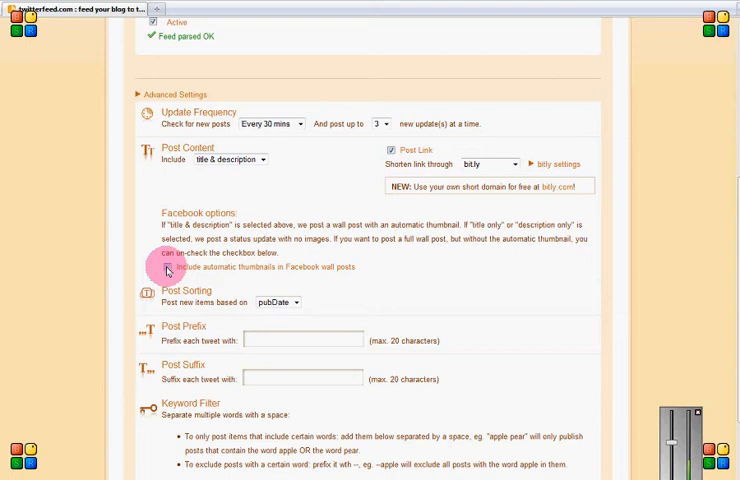
{"action": "mouse_move", "coordinate": [684, 288]}
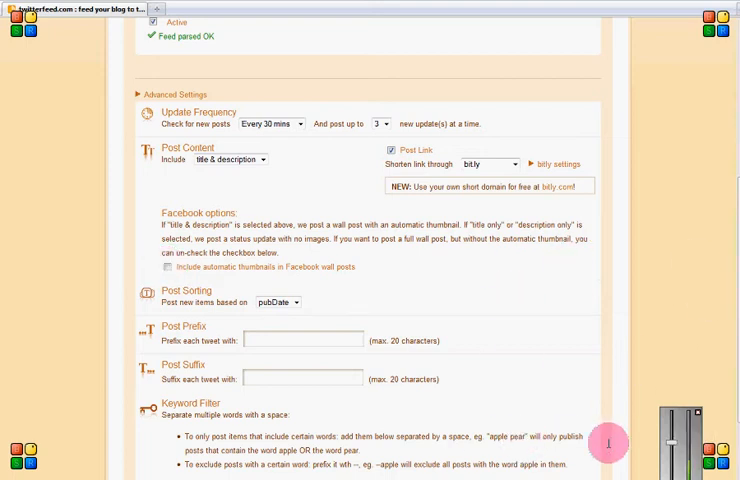
{"action": "mouse_move", "coordinate": [490, 256]}
{"action": "type", "text": "#election"}
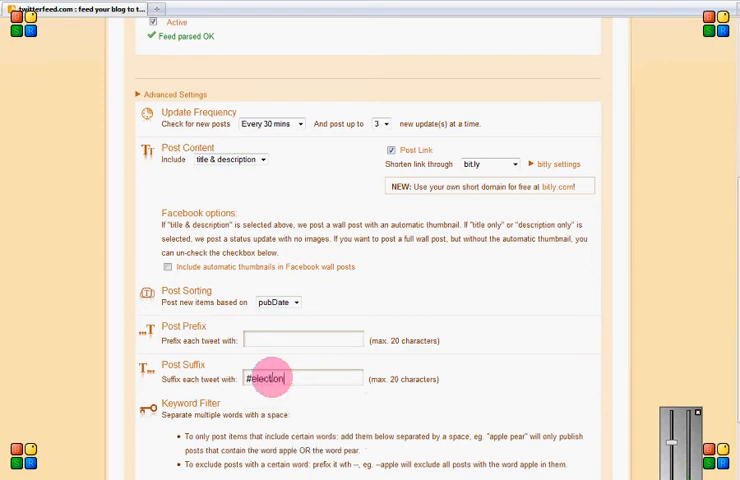
Set Post Suffix to '#election #politics' and Post Prefix to '#vote'.
{"action": "type", "text": "#"}
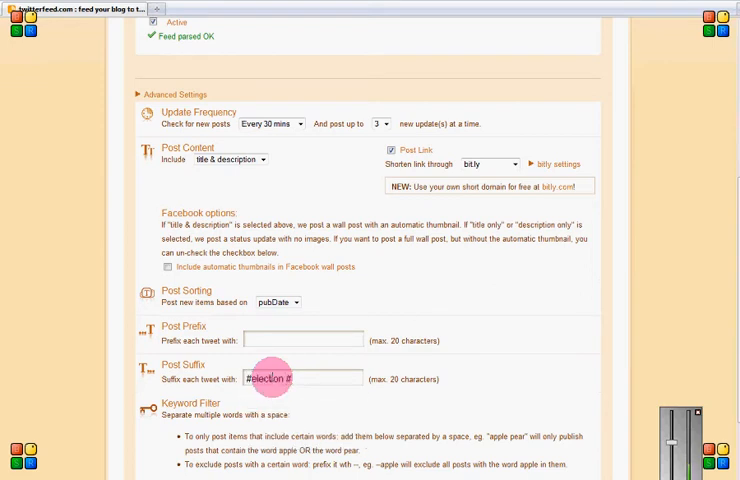
{"action": "type", "text": "#politic"}
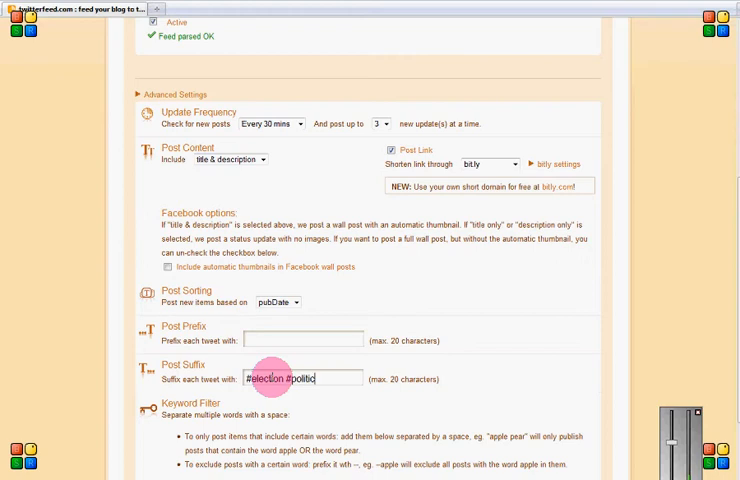
{"action": "type", "text": "s"}
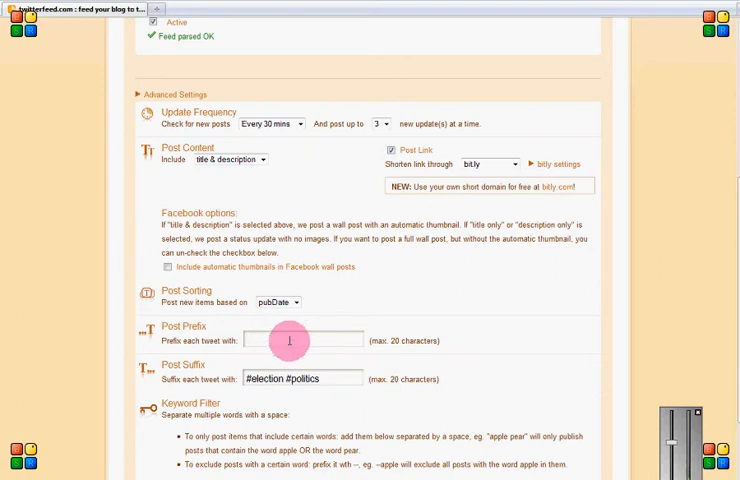
{"action": "type", "text": "#"}
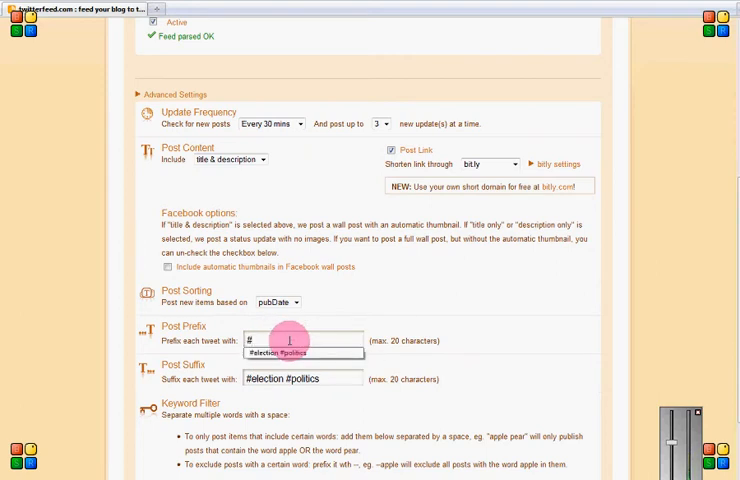
{"action": "type", "text": "vote"}
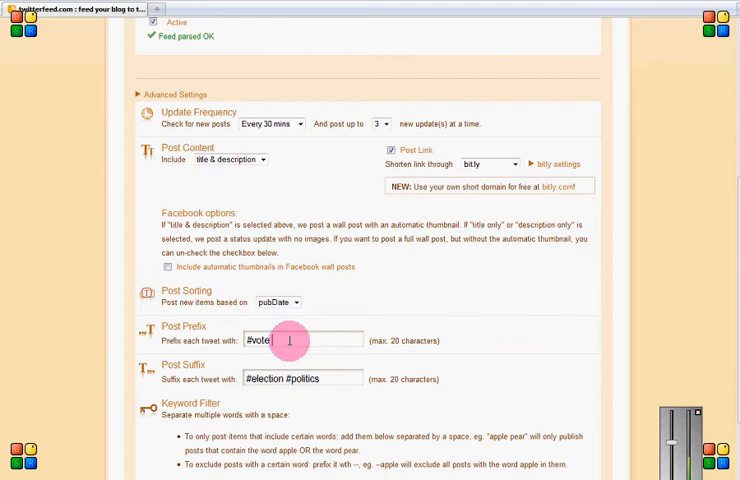
{"action": "scroll", "scroll_direction": "down", "scroll_amount": 3}
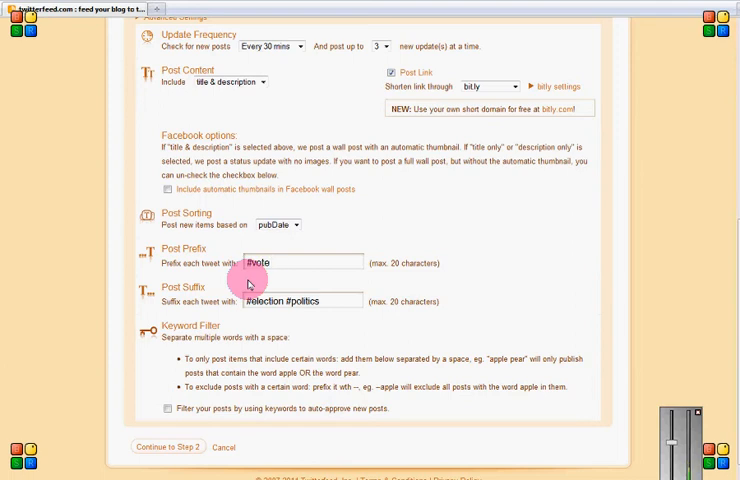
{"action": "mouse_move", "coordinate": [182, 440]}
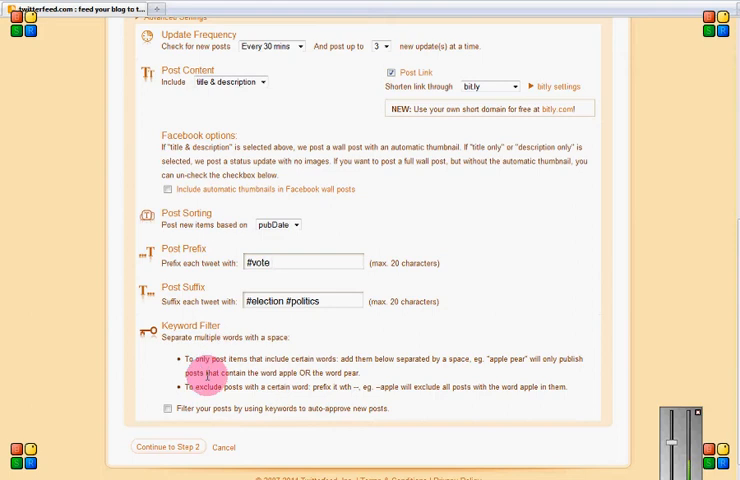
{"action": "left_click", "coordinate": [302, 262]}
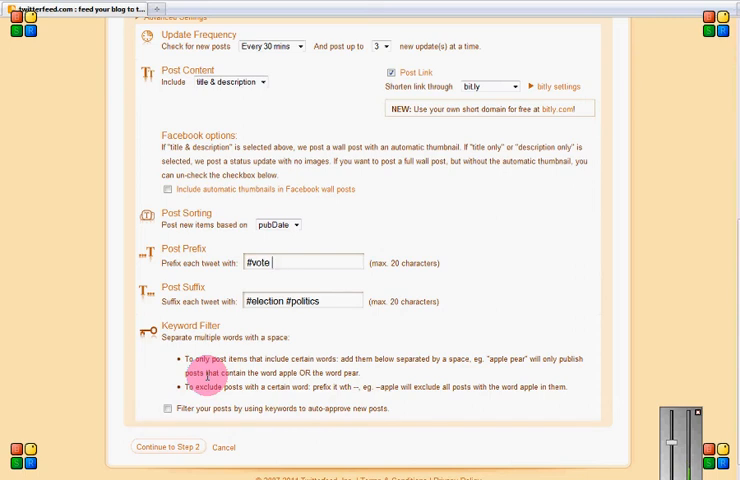
{"action": "mouse_move", "coordinate": [112, 448]}
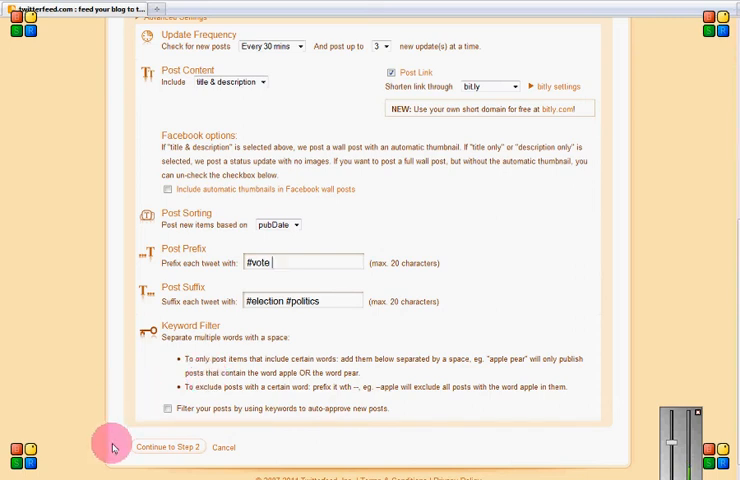
Continue to Step 2 creating the feed, then add Twitter as a publishing service.
{"action": "left_click", "coordinate": [168, 448]}
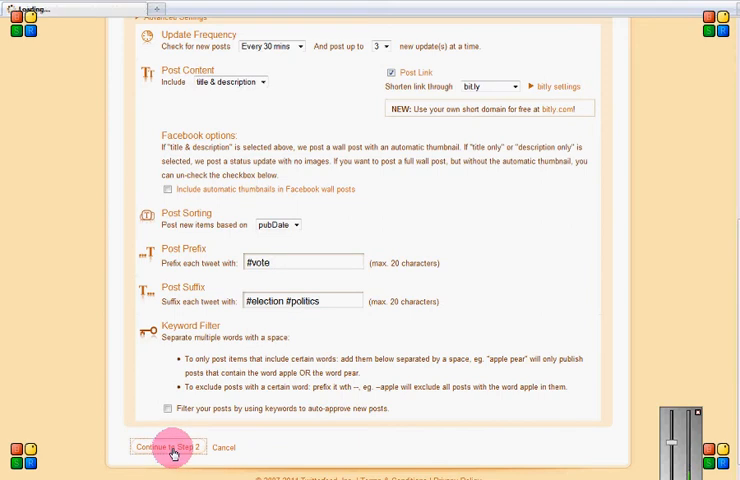
{"action": "left_click", "coordinate": [168, 448]}
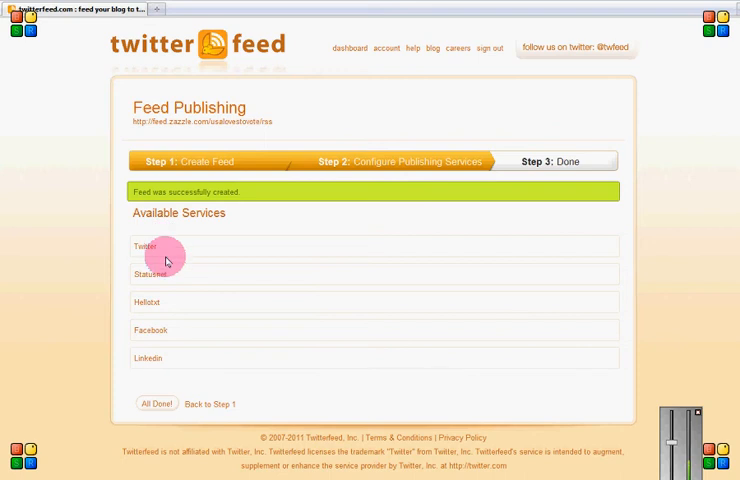
{"action": "mouse_move", "coordinate": [168, 244]}
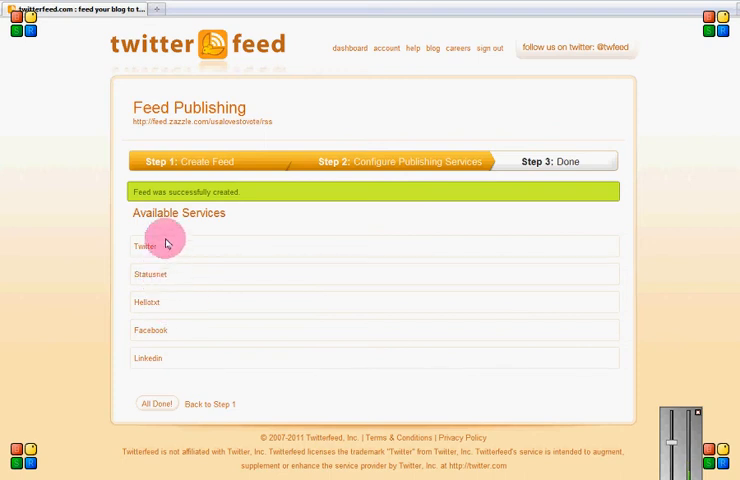
{"action": "left_click", "coordinate": [144, 246]}
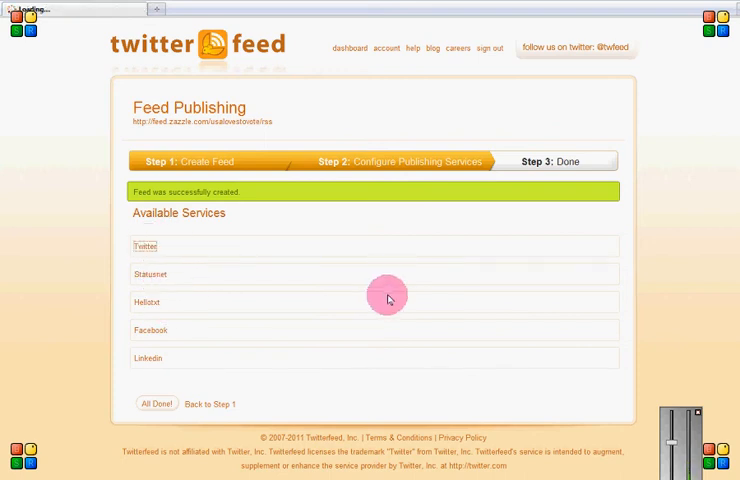
{"action": "left_click", "coordinate": [144, 246]}
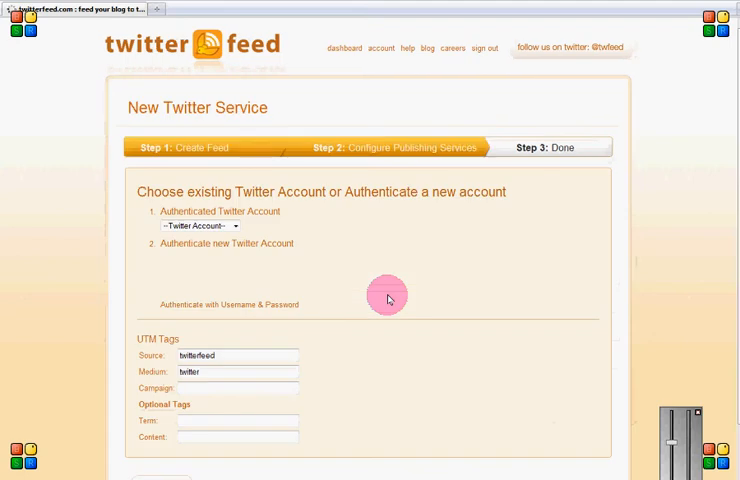
{"action": "left_click", "coordinate": [226, 244]}
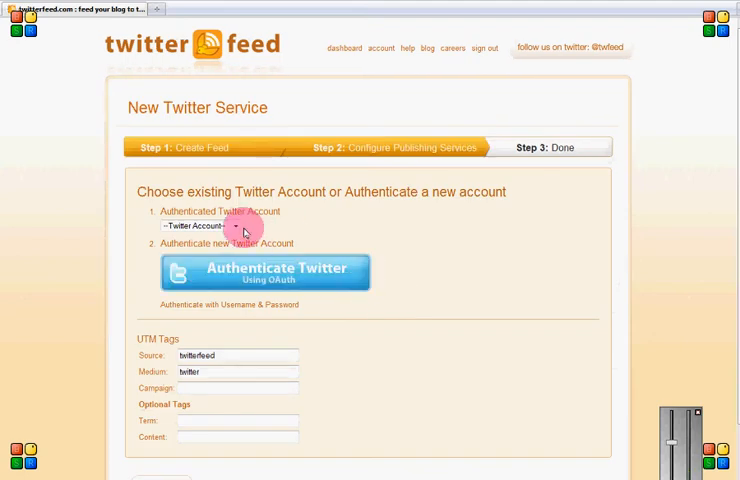
{"action": "mouse_move", "coordinate": [356, 230]}
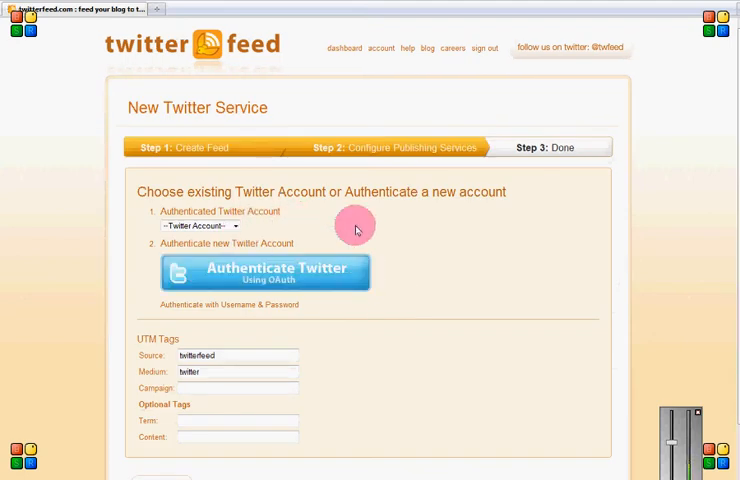
Choose the existing authenticated Twitter account and start Twitter authentication.
{"action": "left_click", "coordinate": [200, 226]}
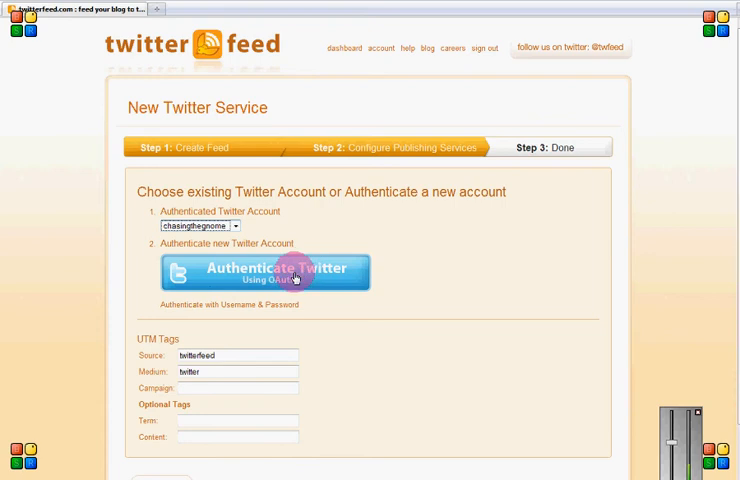
{"action": "left_click", "coordinate": [268, 272]}
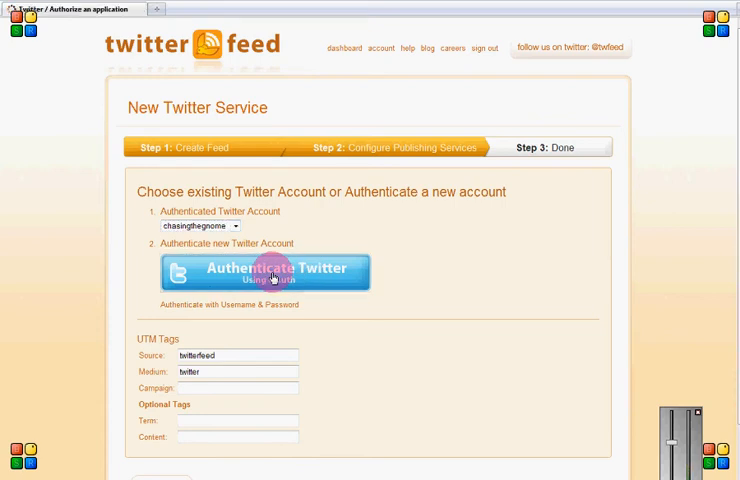
Sign in as 'chasingthegnome' on Twitter and authorize the twitterfeed app.
{"action": "left_click", "coordinate": [268, 270]}
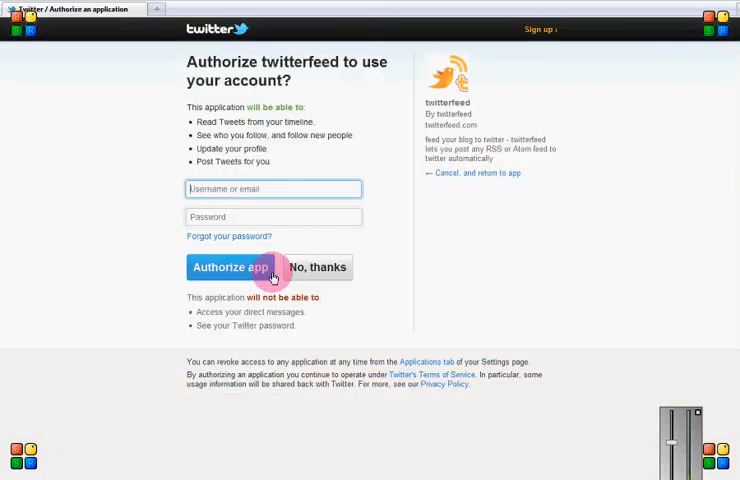
{"action": "type", "text": "chasingthegnome"}
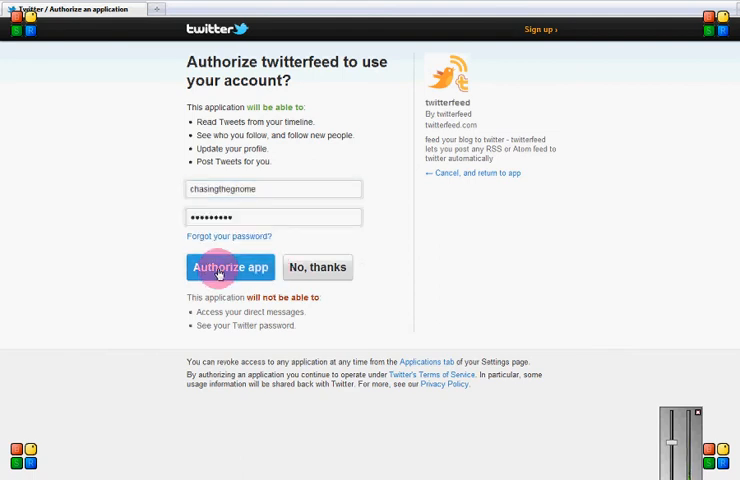
{"action": "left_click", "coordinate": [230, 268]}
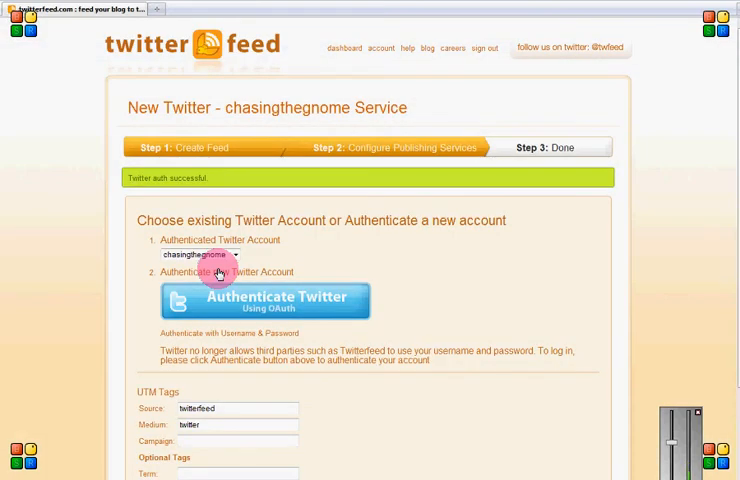
Create the Twitter service so it is listed as active for the feed.
{"action": "scroll", "scroll_direction": "down", "scroll_amount": 3}
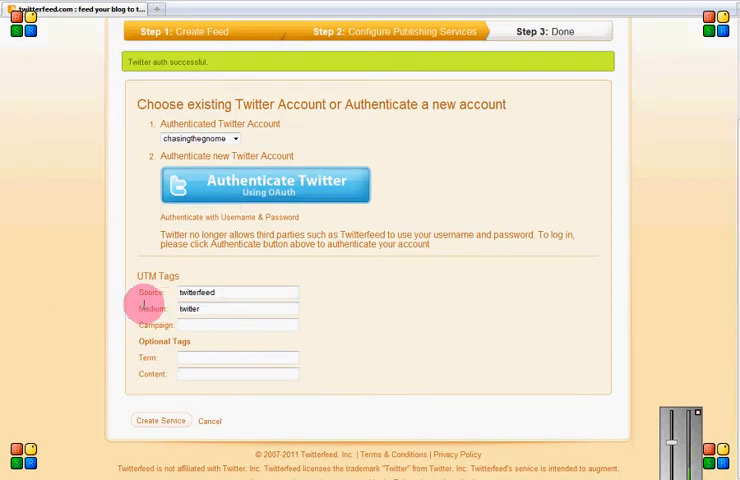
{"action": "mouse_move", "coordinate": [136, 358]}
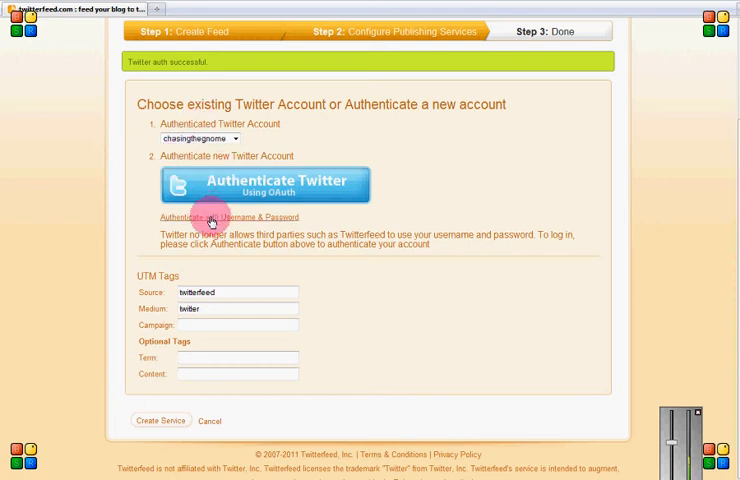
{"action": "mouse_move", "coordinate": [162, 396]}
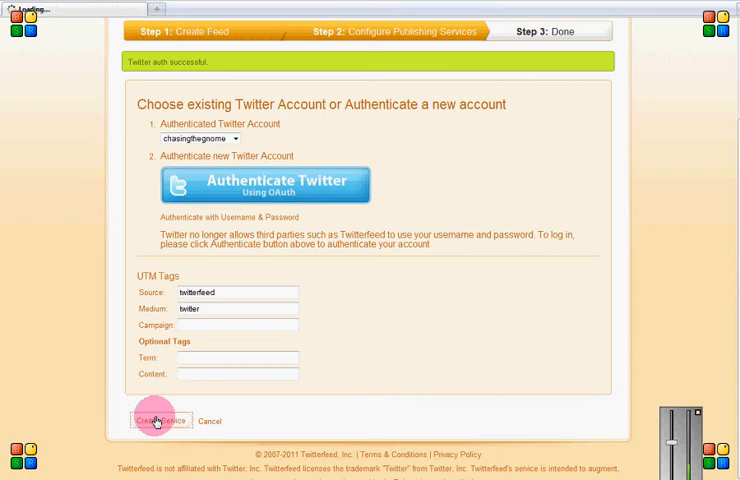
{"action": "left_click", "coordinate": [158, 420]}
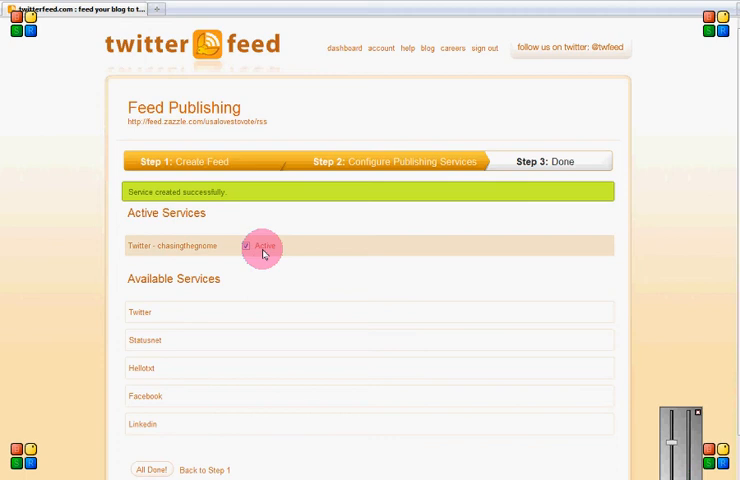
{"action": "mouse_move", "coordinate": [140, 312]}
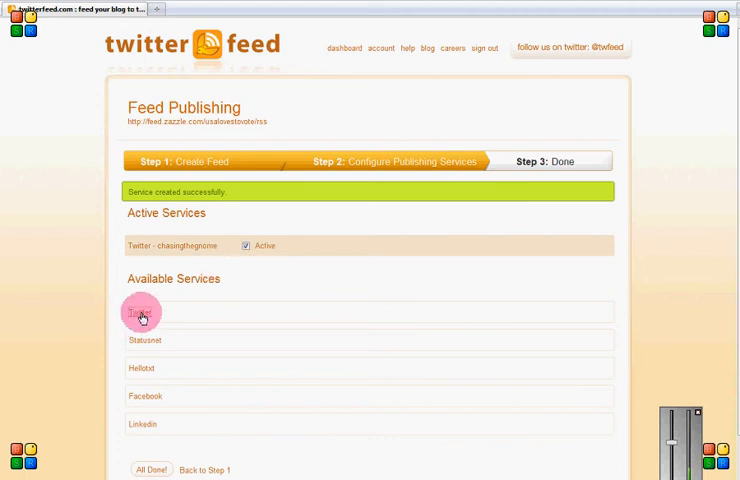
{"action": "left_click", "coordinate": [140, 312]}
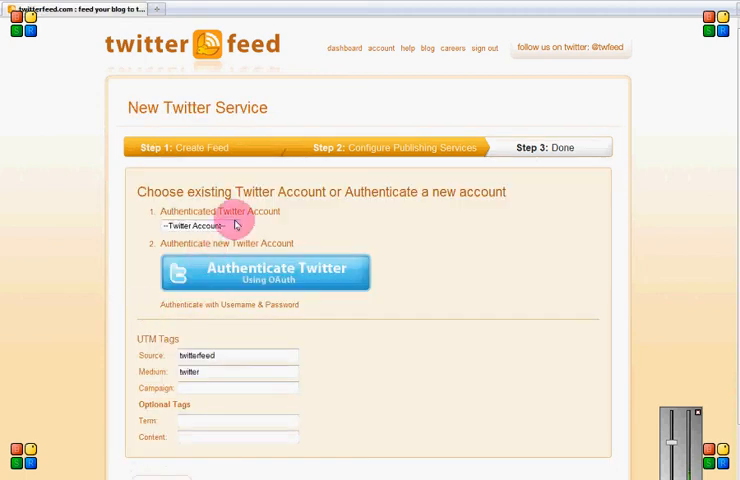
{"action": "left_click", "coordinate": [196, 224]}
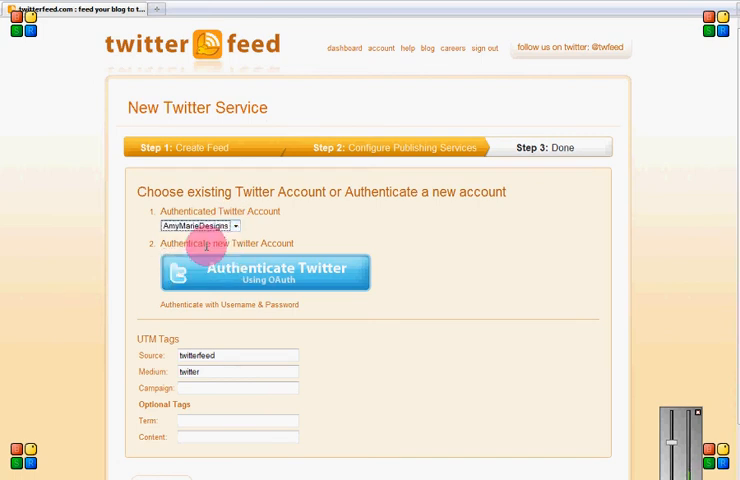
{"action": "mouse_move", "coordinate": [482, 244]}
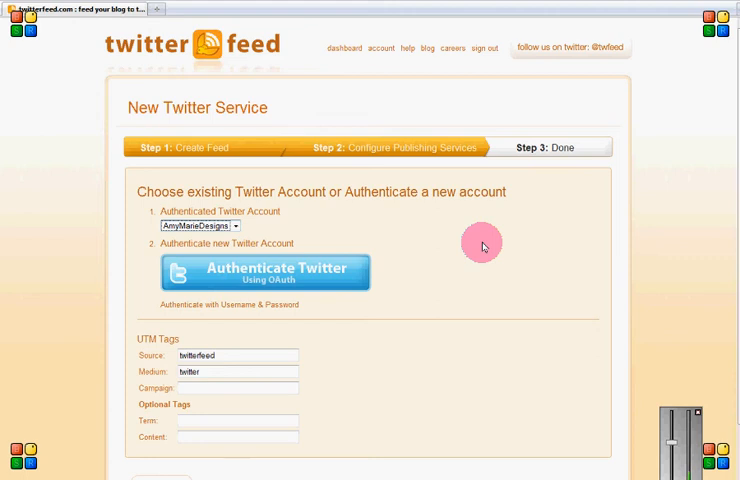
{"action": "scroll", "scroll_direction": "down", "scroll_amount": 3}
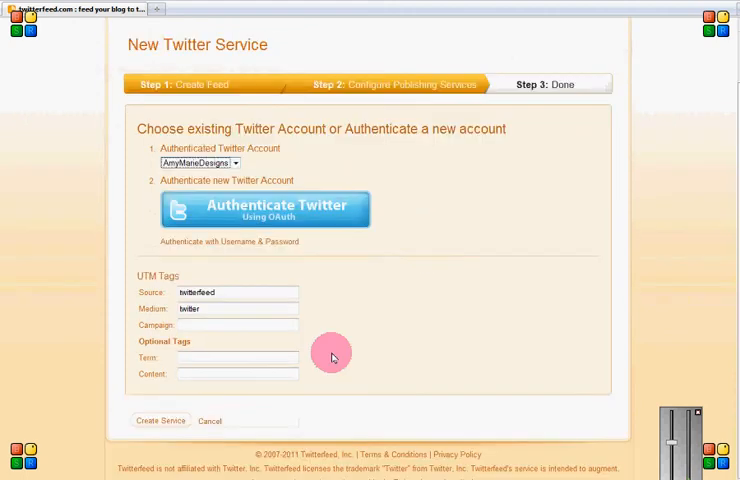
{"action": "left_click", "coordinate": [160, 420]}
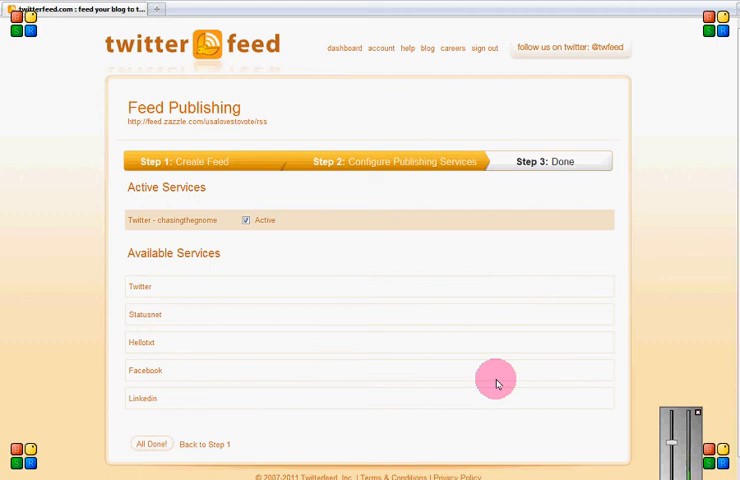
{"action": "mouse_move", "coordinate": [376, 400]}
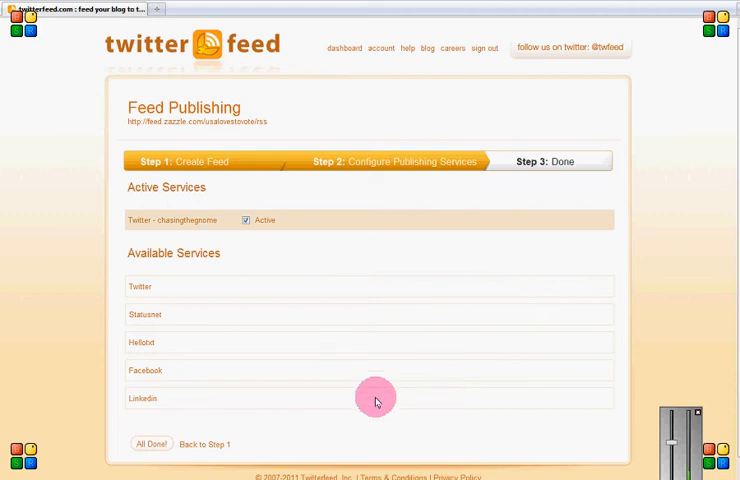
{"action": "mouse_move", "coordinate": [152, 372]}
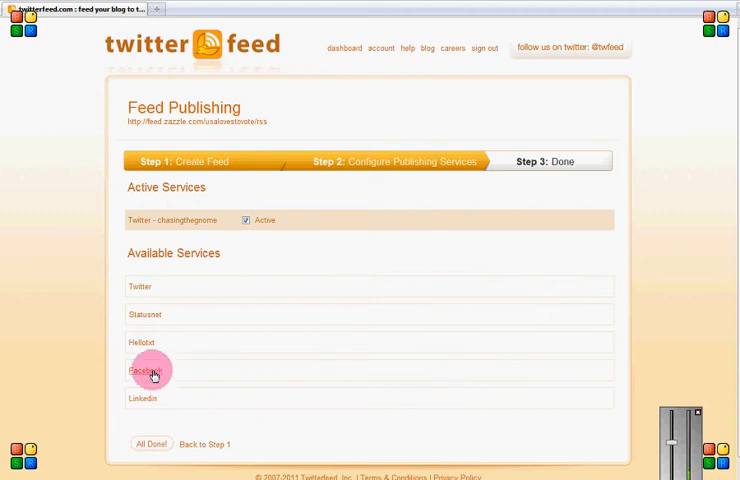
Add a Facebook service on the linked account and target the Shopaholic Chick page.
{"action": "left_click", "coordinate": [144, 370]}
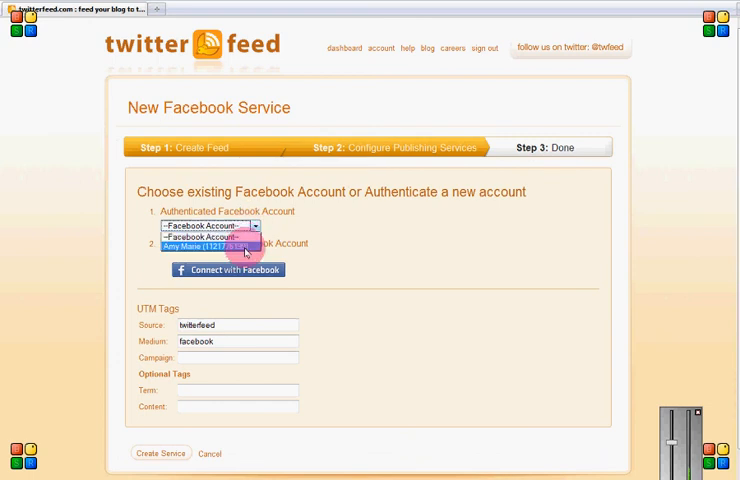
{"action": "left_click", "coordinate": [226, 246]}
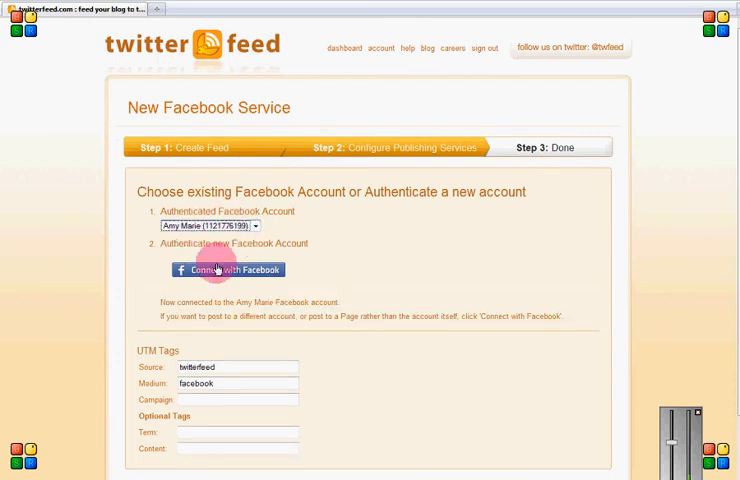
{"action": "left_click", "coordinate": [226, 268]}
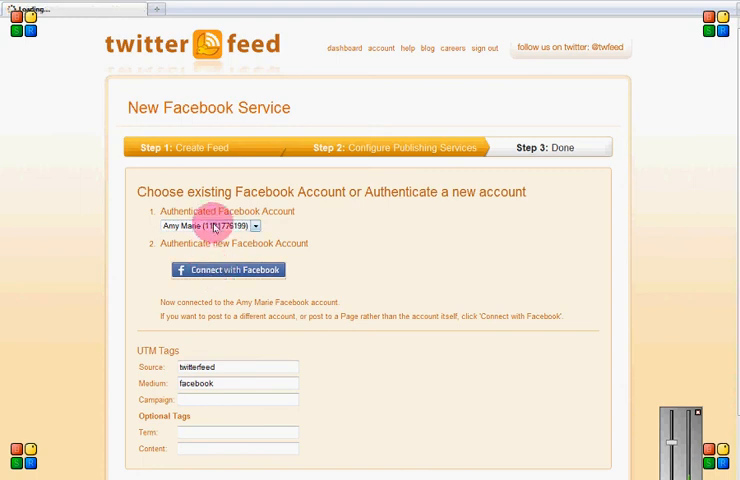
{"action": "left_click", "coordinate": [226, 270]}
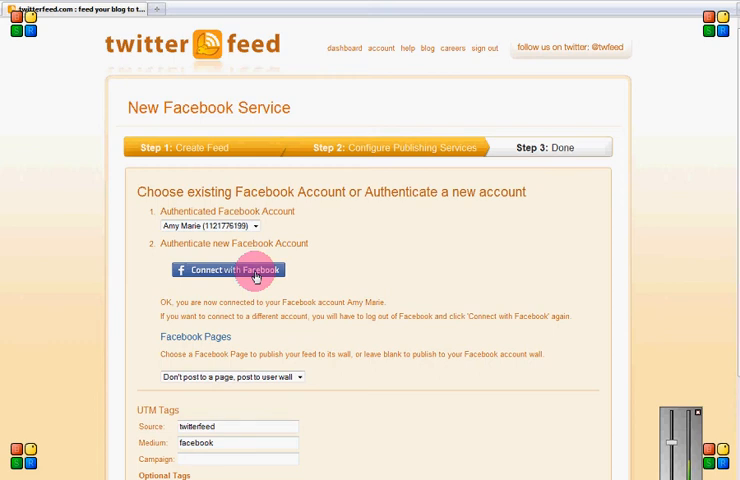
{"action": "left_click", "coordinate": [292, 376]}
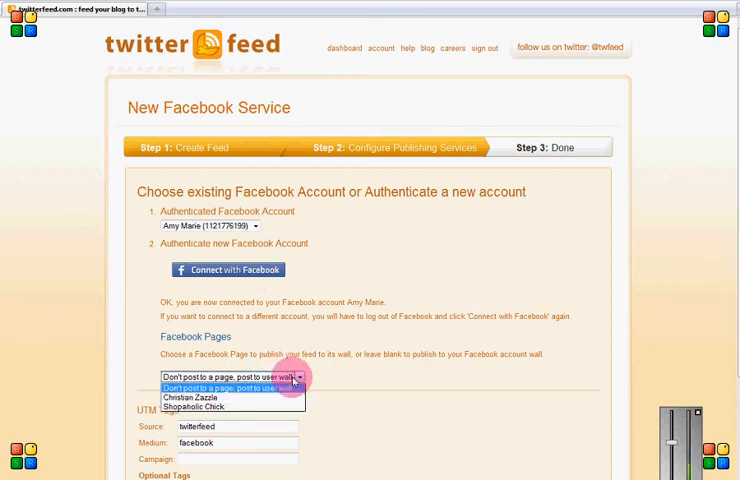
{"action": "mouse_move", "coordinate": [206, 408]}
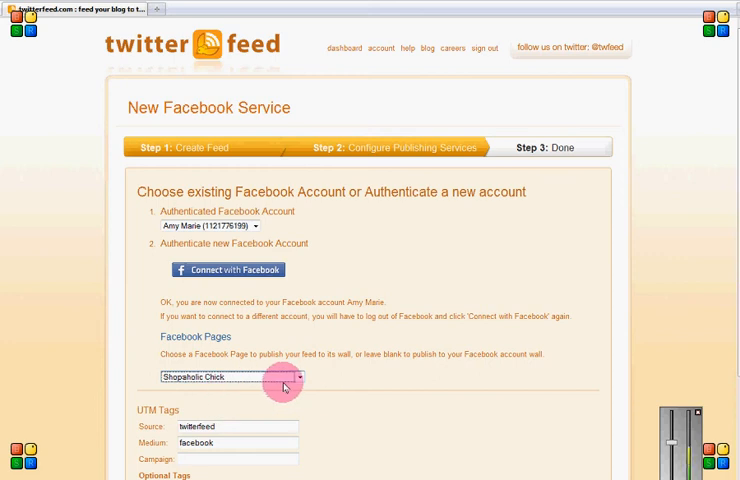
{"action": "scroll", "scroll_direction": "down", "scroll_amount": 3}
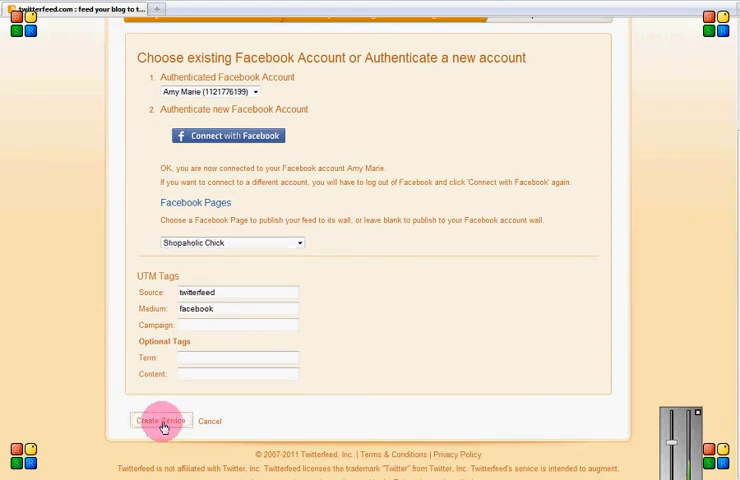
Create the Facebook service, confirm Facebook and Twitter are Active, and mark the feed All Done.
{"action": "left_click", "coordinate": [156, 420]}
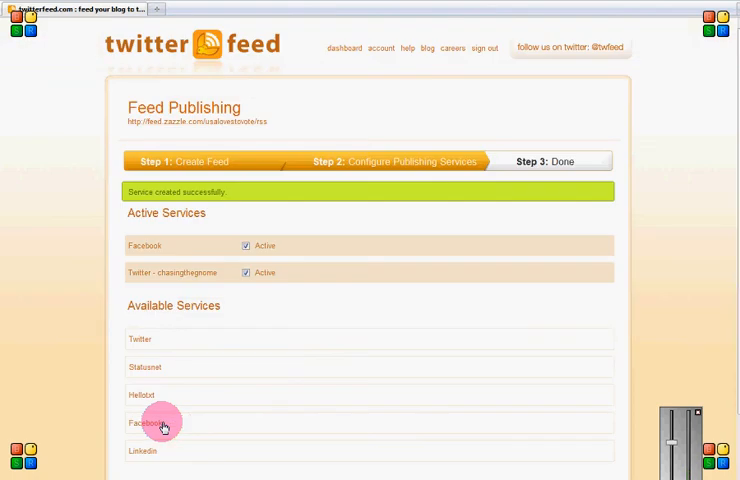
{"action": "mouse_move", "coordinate": [260, 298]}
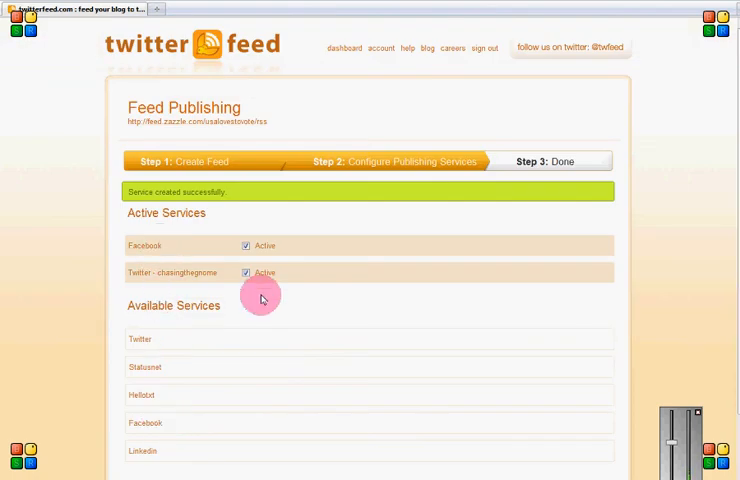
{"action": "scroll", "scroll_direction": "down", "scroll_amount": 3}
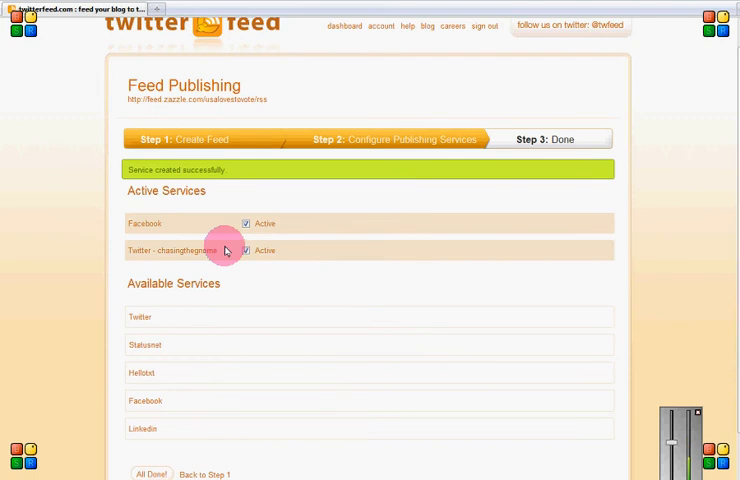
{"action": "scroll", "scroll_direction": "up", "scroll_amount": 3}
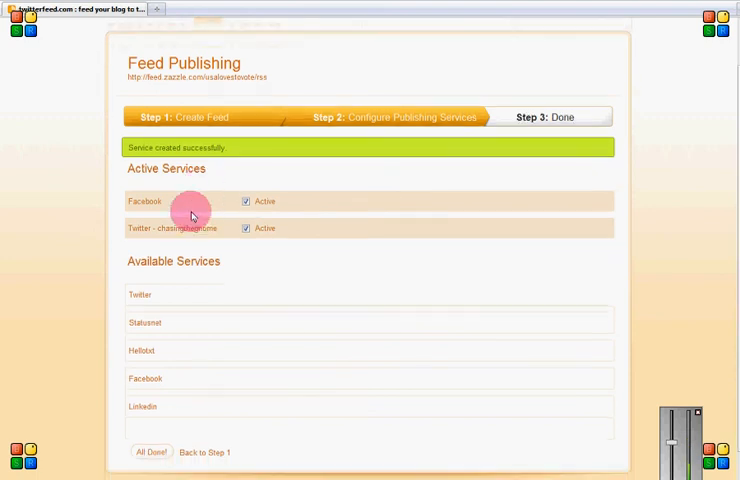
{"action": "scroll", "scroll_direction": "down", "scroll_amount": 3}
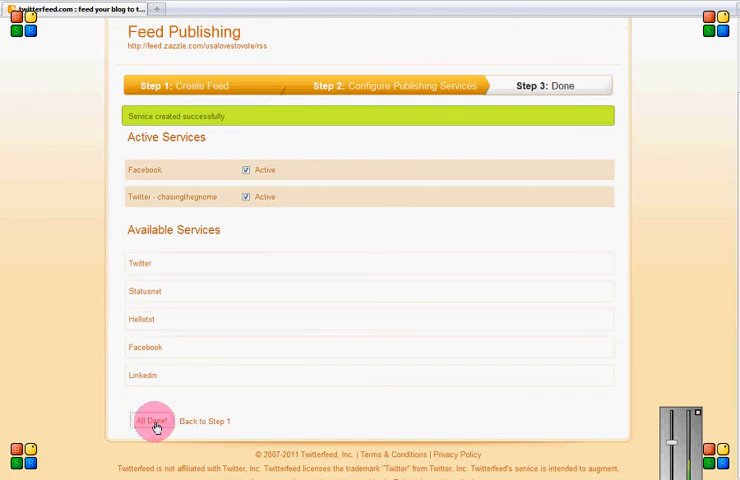
{"action": "left_click", "coordinate": [152, 420]}
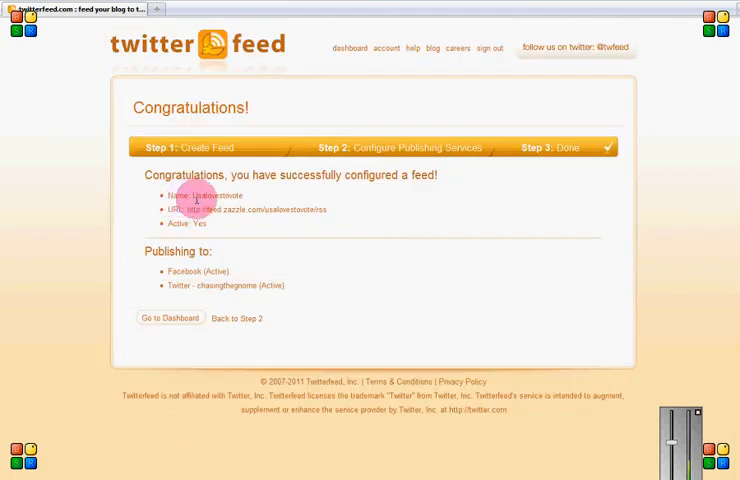
{"action": "mouse_move", "coordinate": [202, 232]}
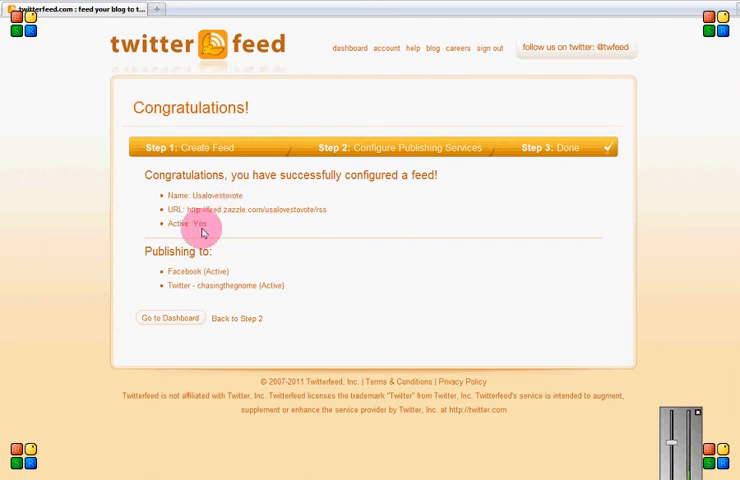
{"action": "mouse_move", "coordinate": [224, 298]}
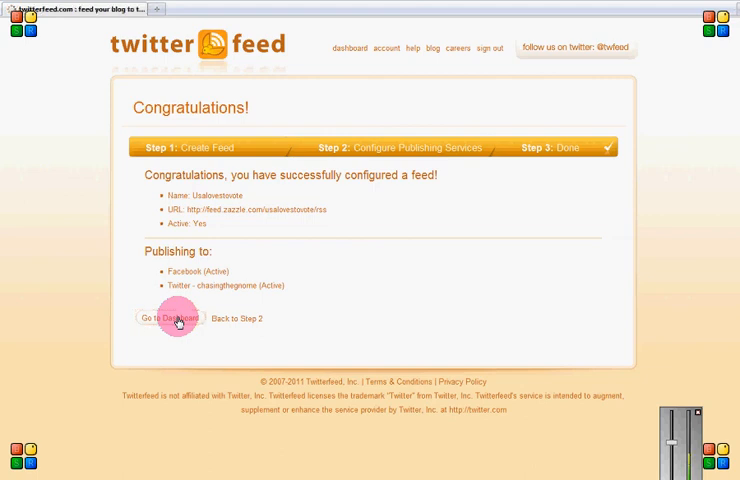
Return to the dashboard and begin creating another new feed.
{"action": "left_click", "coordinate": [176, 318]}
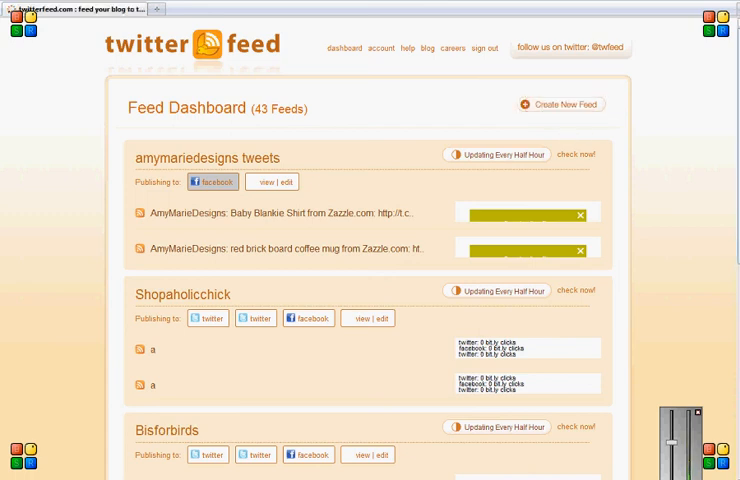
{"action": "left_click", "coordinate": [560, 104]}
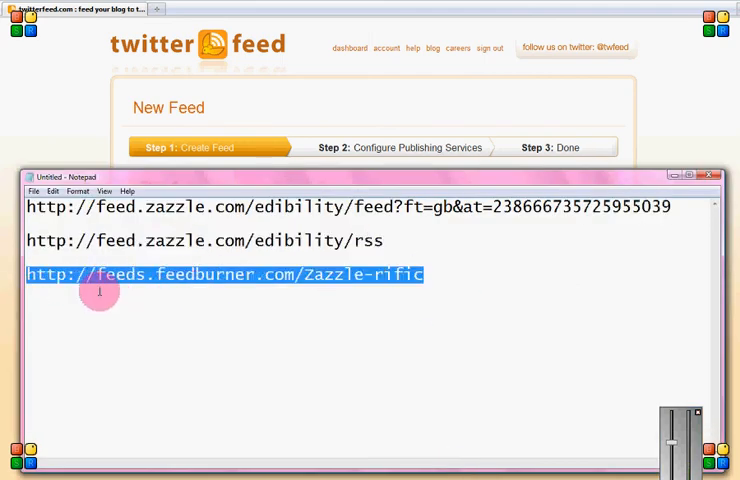
{"action": "mouse_move", "coordinate": [300, 280]}
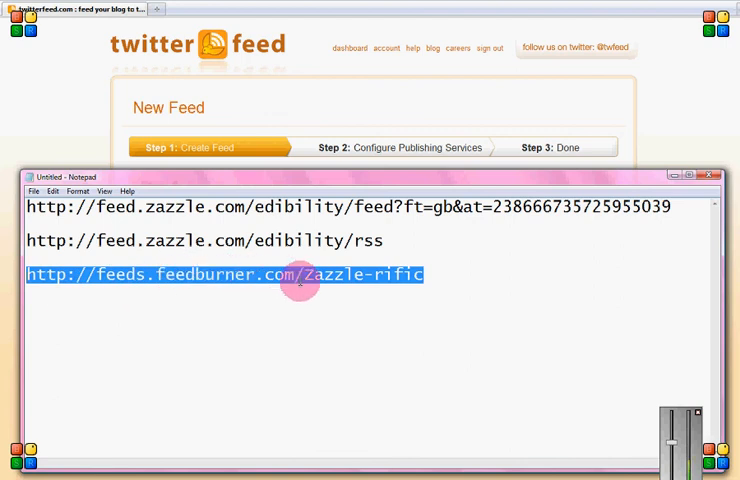
{"action": "mouse_move", "coordinate": [436, 320]}
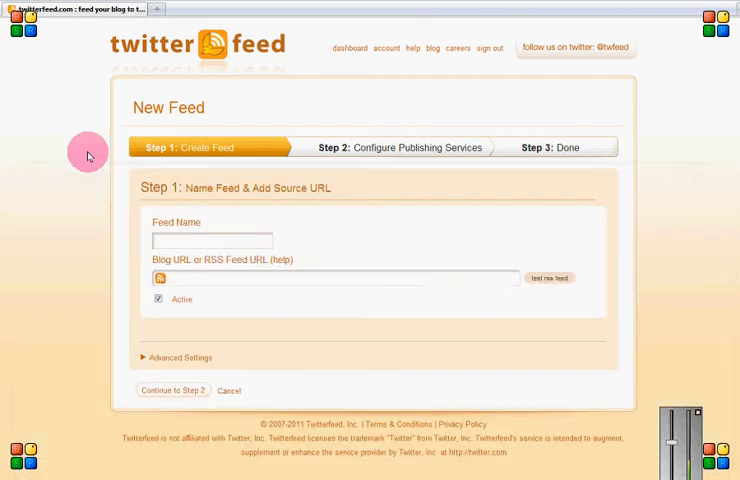
Enter the Zazzle blog FeedBurner URL, fix its ending, test it, and name the feed 'blog'.
{"action": "type", "text": "http://feeds.feedburner.com/Zazzle-nfic"}
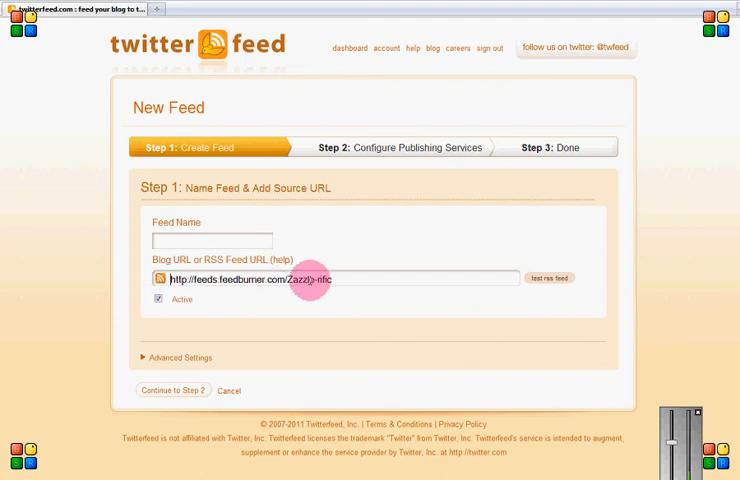
{"action": "double_click", "coordinate": [312, 280]}
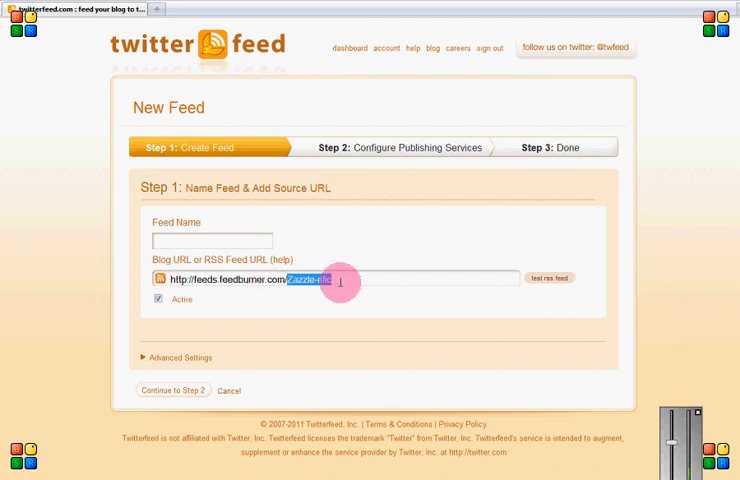
{"action": "mouse_move", "coordinate": [520, 290]}
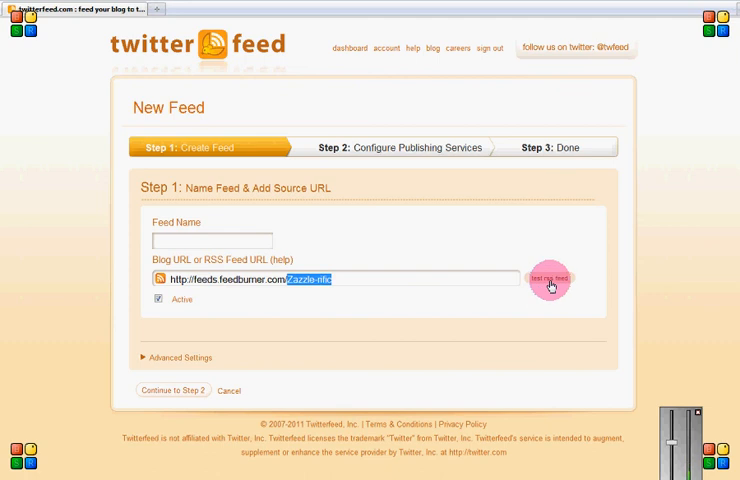
{"action": "left_click", "coordinate": [548, 278]}
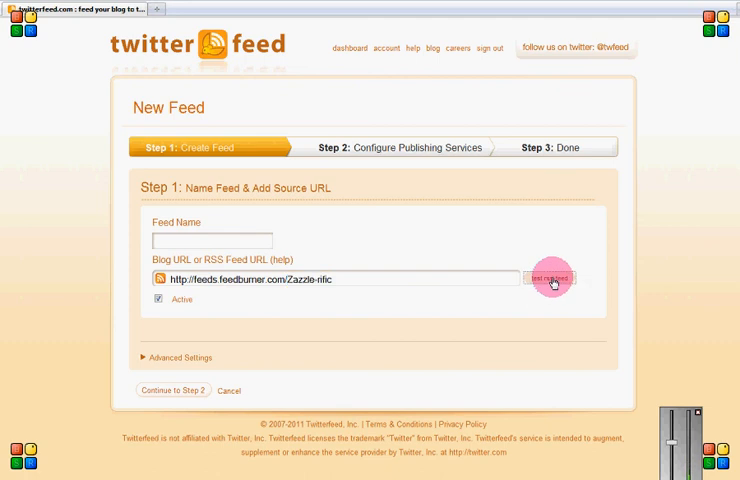
{"action": "left_click", "coordinate": [548, 278]}
{"action": "type", "text": "zazzlerific"}
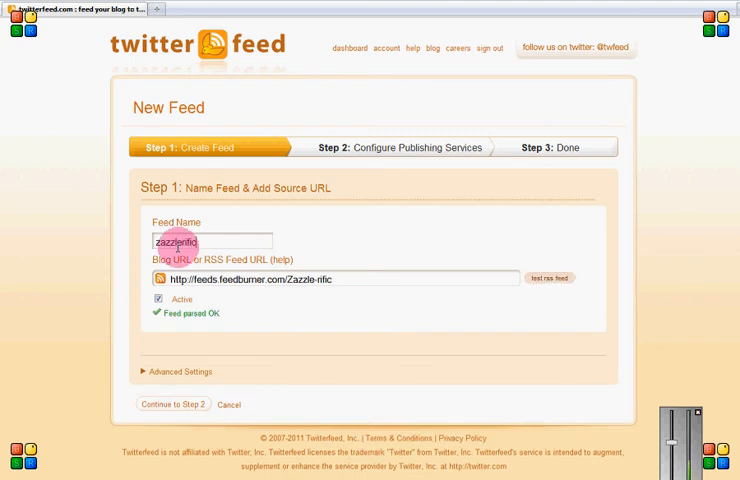
{"action": "type", "text": "blog"}
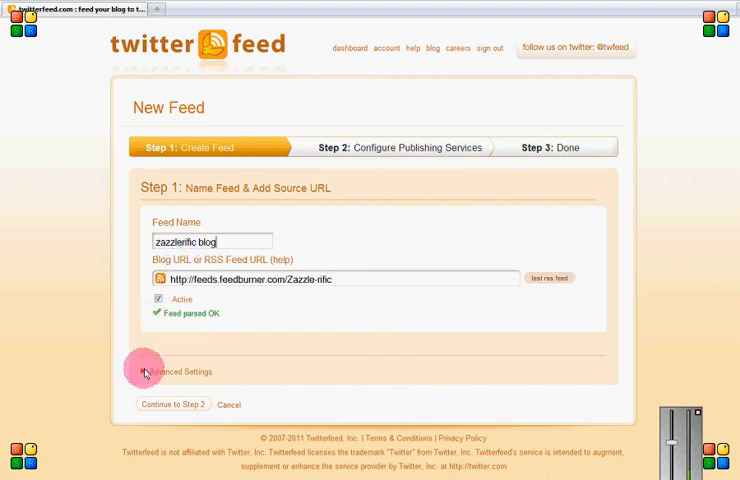
In Advanced Settings post up to 5 updates at once and turn off Facebook thumbnails.
{"action": "left_click", "coordinate": [144, 372]}
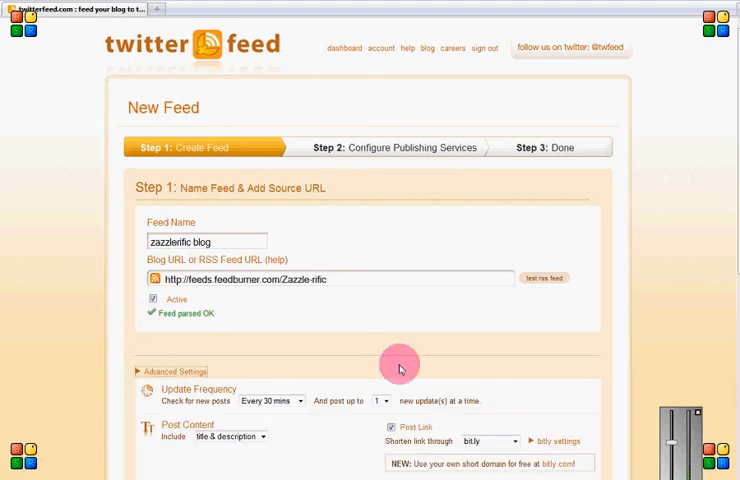
{"action": "scroll", "scroll_direction": "down", "scroll_amount": 3}
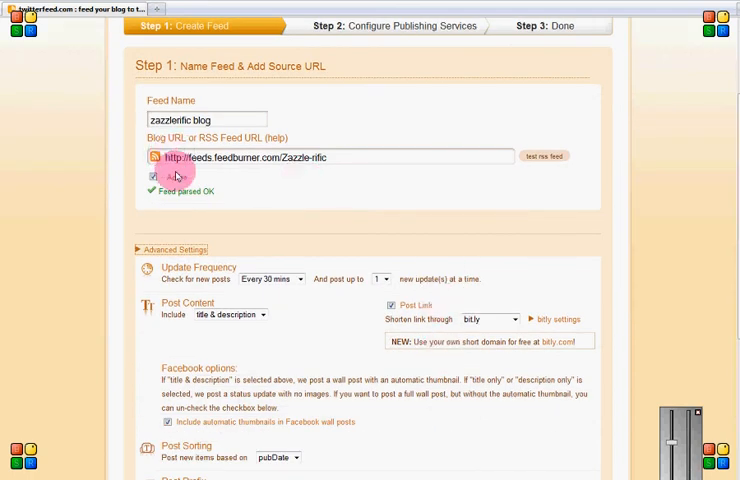
{"action": "left_click", "coordinate": [384, 280]}
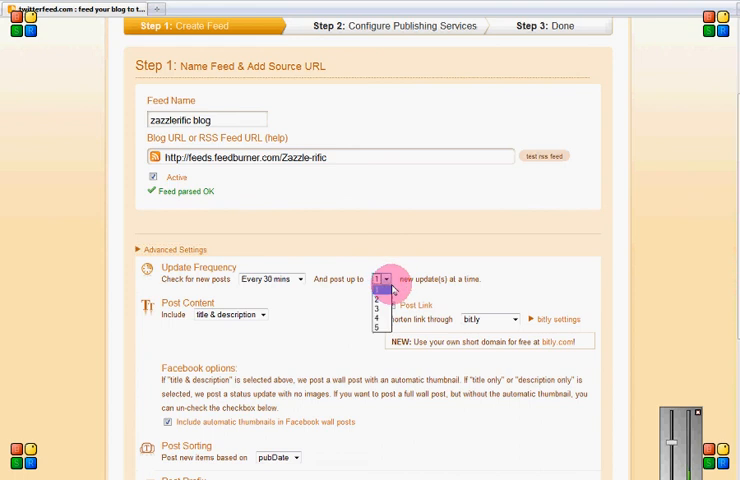
{"action": "left_click", "coordinate": [380, 328]}
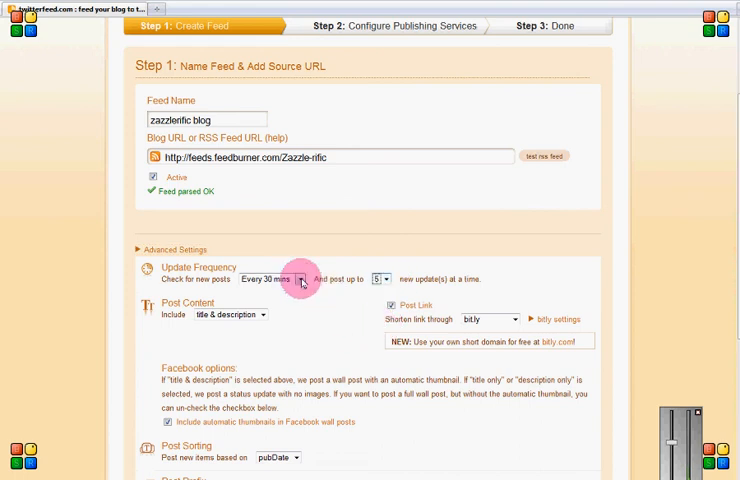
{"action": "mouse_move", "coordinate": [338, 322]}
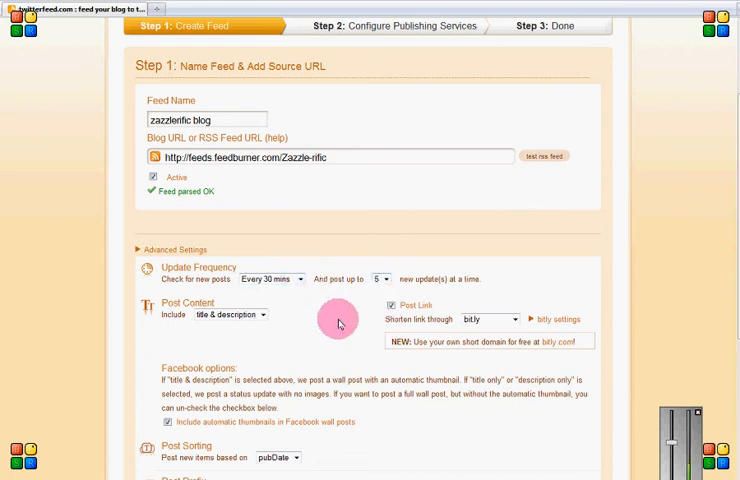
{"action": "scroll", "scroll_direction": "down", "scroll_amount": 3}
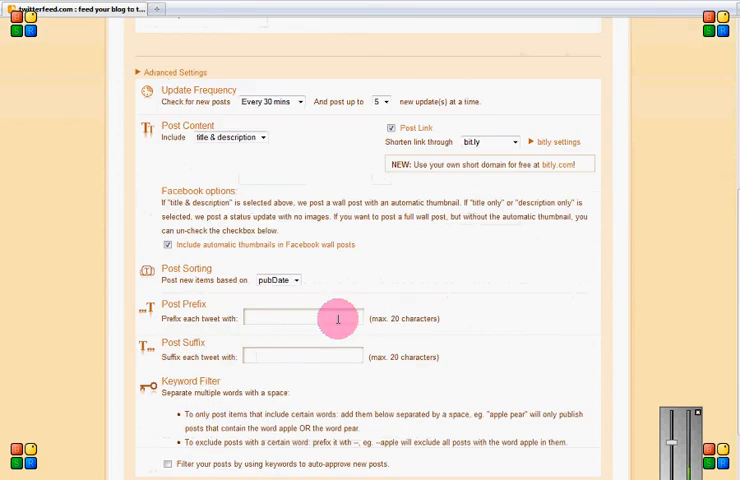
{"action": "scroll", "scroll_direction": "down", "scroll_amount": 3}
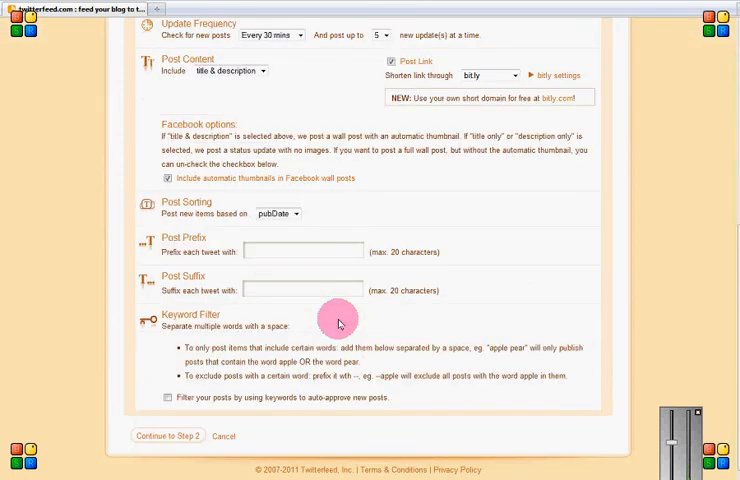
{"action": "mouse_move", "coordinate": [172, 192]}
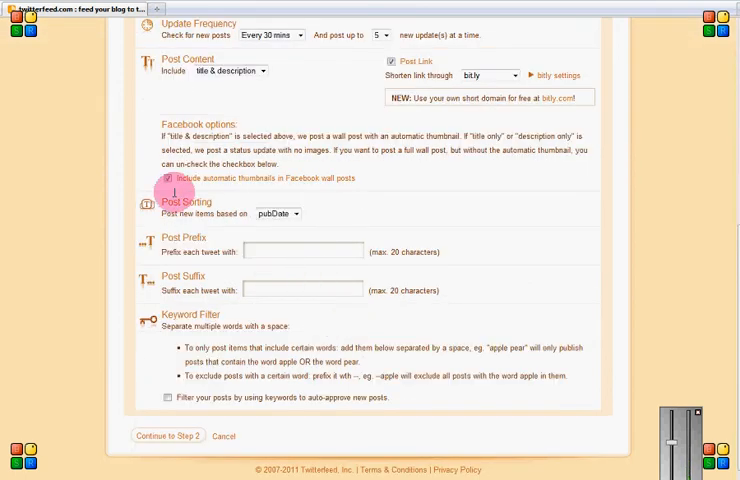
{"action": "left_click", "coordinate": [168, 178]}
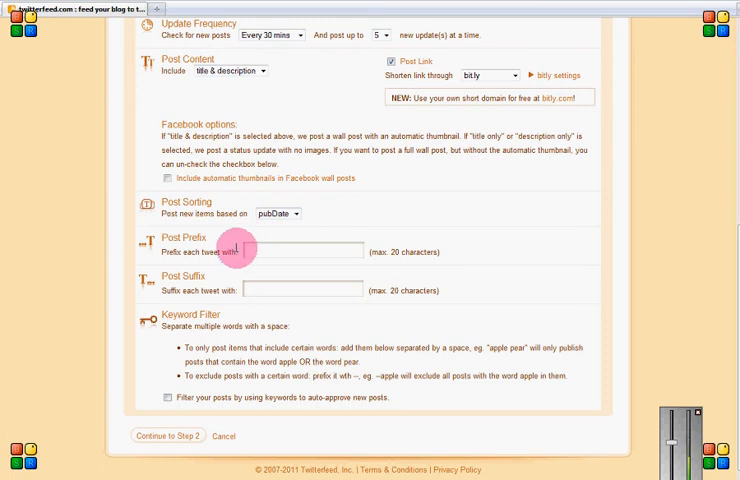
{"action": "mouse_move", "coordinate": [244, 284]}
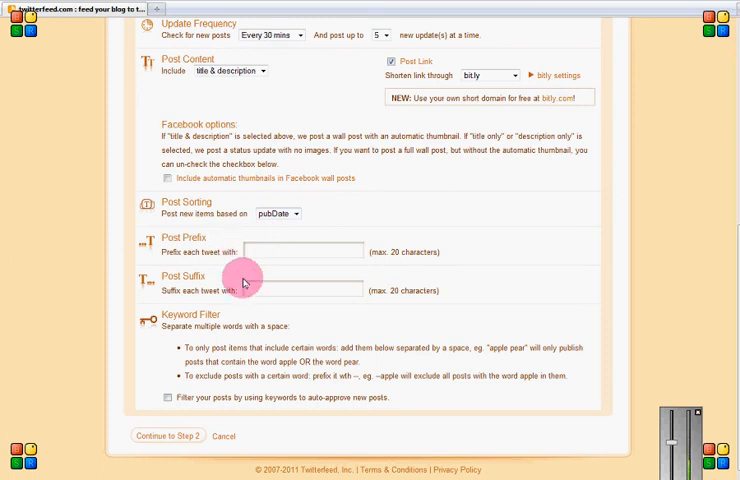
{"action": "mouse_move", "coordinate": [312, 312]}
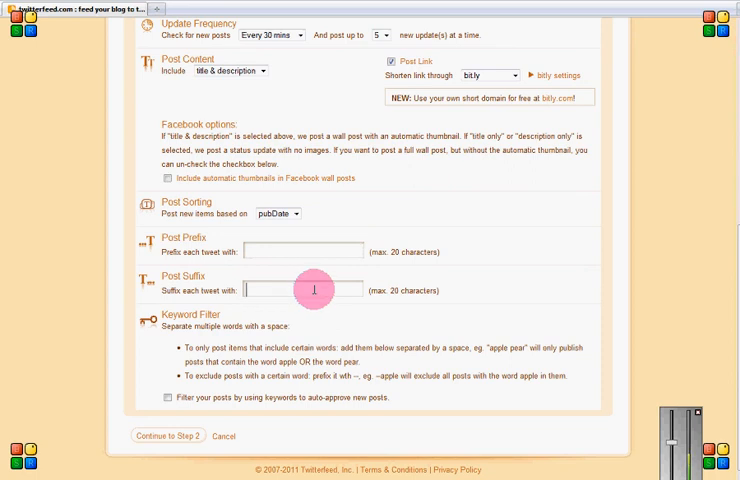
Set the post suffix to #zazzle and continue to Step 2.
{"action": "type", "text": "#zazzle"}
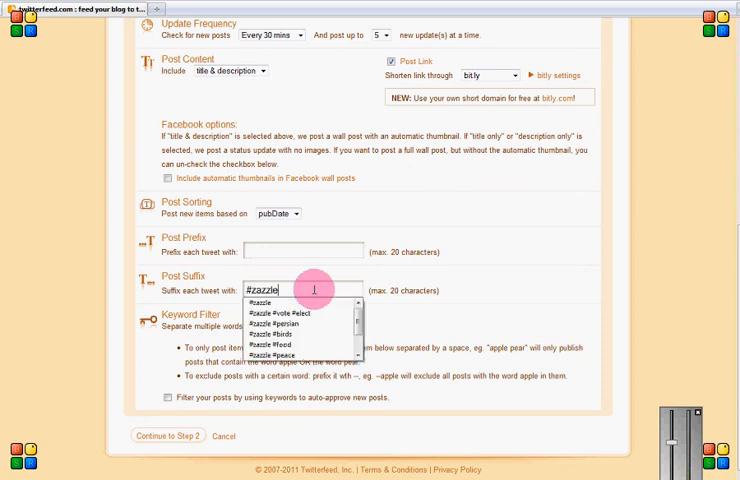
{"action": "left_click", "coordinate": [166, 436]}
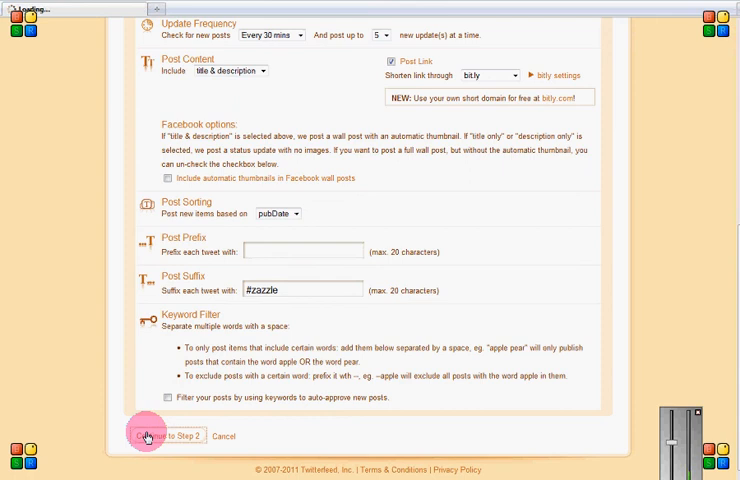
Save the feed and authorize the chasingthegnome Twitter account as its publishing service.
{"action": "left_click", "coordinate": [156, 436]}
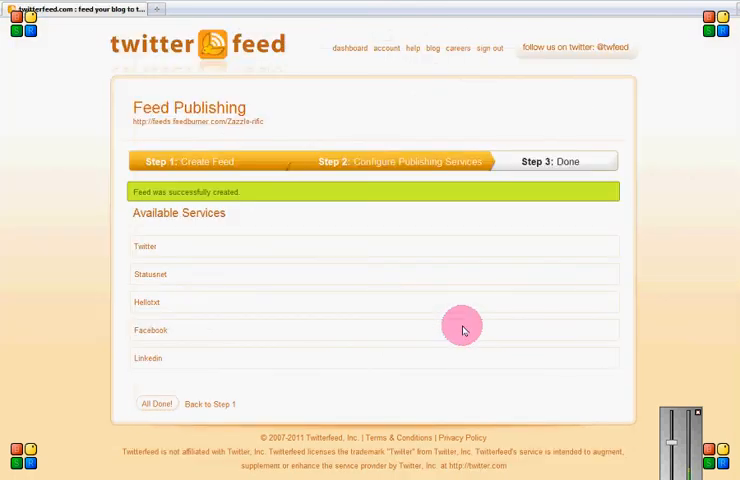
{"action": "left_click", "coordinate": [144, 246]}
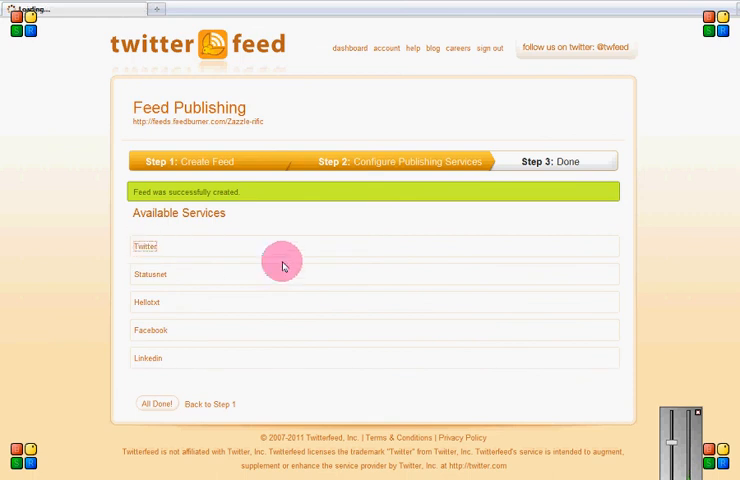
{"action": "left_click", "coordinate": [144, 246]}
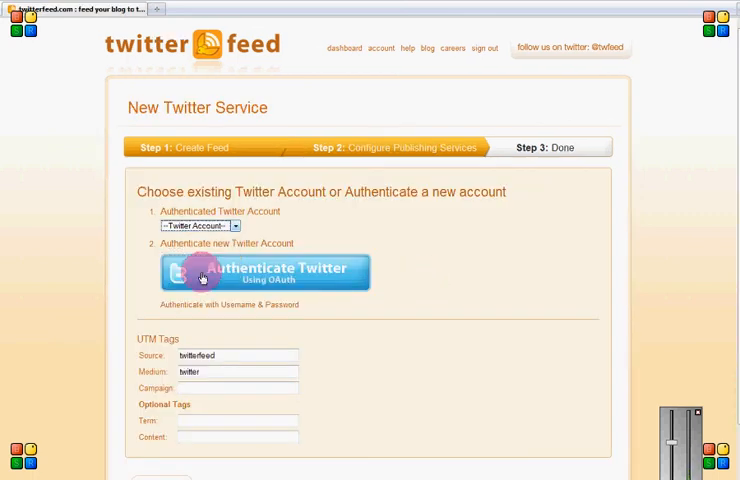
{"action": "left_click", "coordinate": [198, 226]}
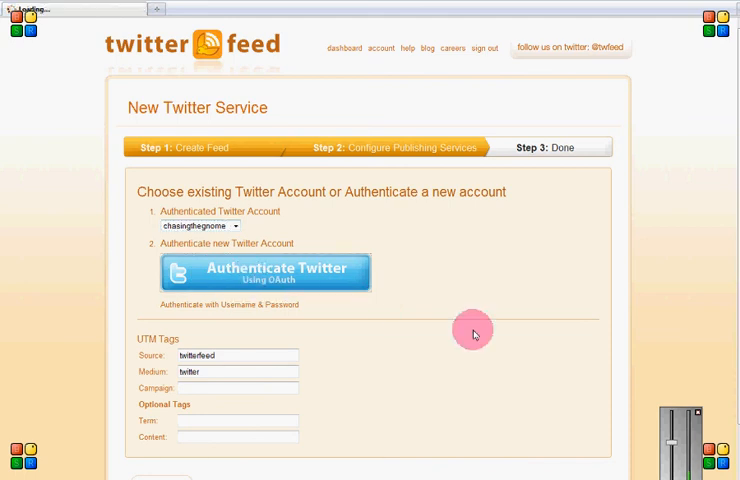
{"action": "left_click", "coordinate": [264, 272]}
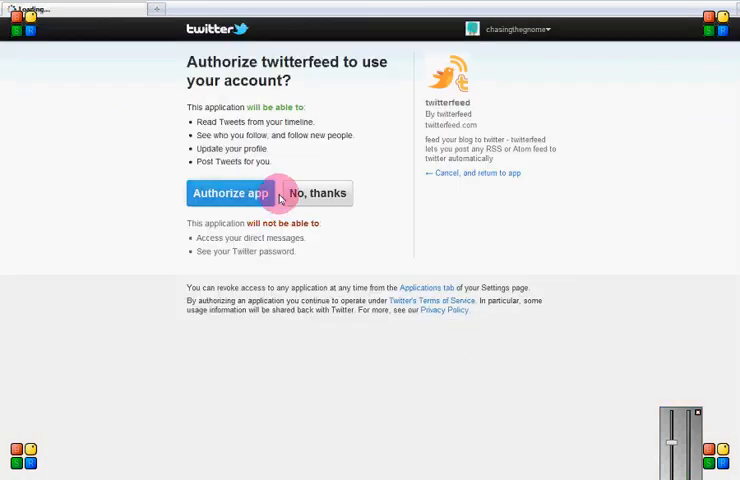
{"action": "left_click", "coordinate": [230, 192]}
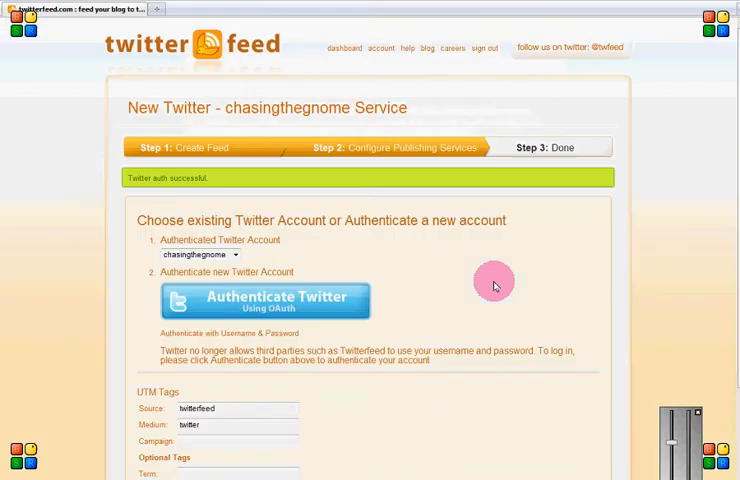
Create the Twitter service and mark the blog feed All Done.
{"action": "scroll", "scroll_direction": "down", "scroll_amount": 3}
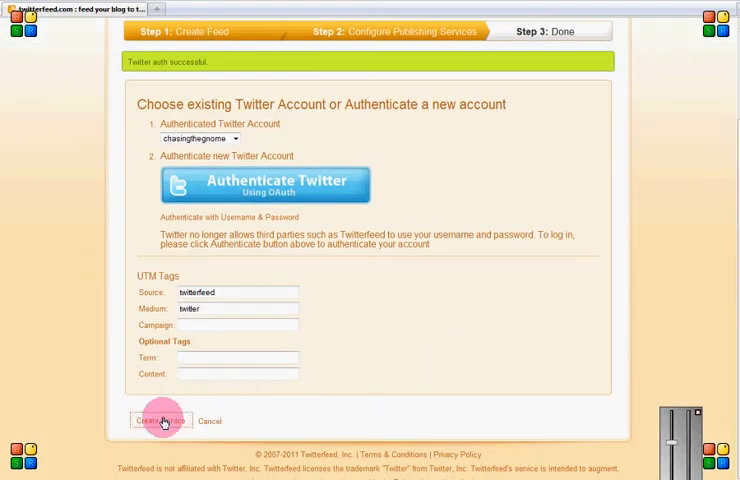
{"action": "left_click", "coordinate": [160, 420]}
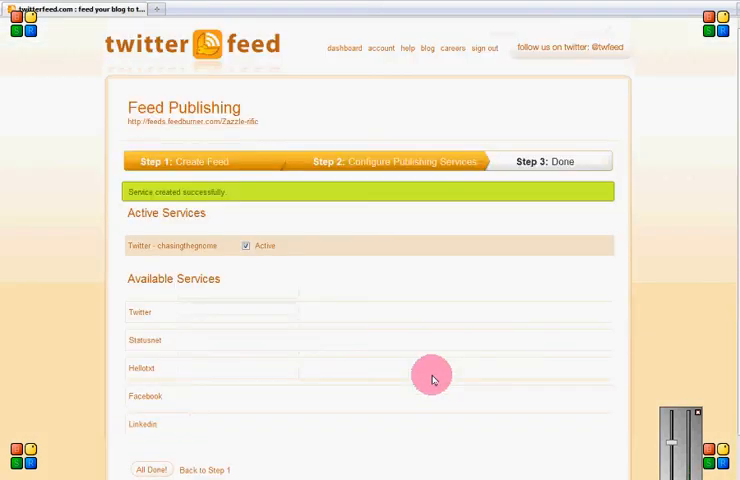
{"action": "scroll", "scroll_direction": "down", "scroll_amount": 3}
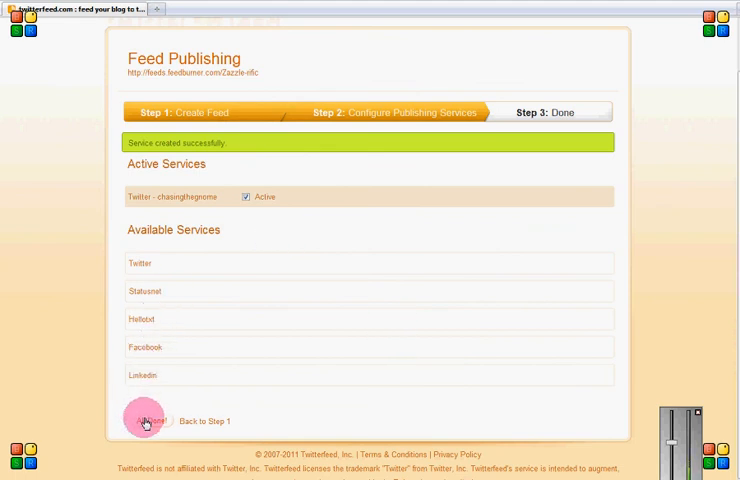
{"action": "left_click", "coordinate": [144, 420]}
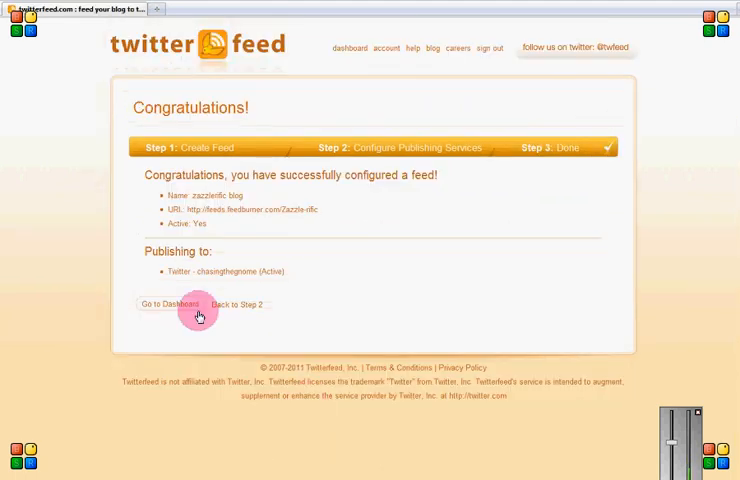
{"action": "mouse_move", "coordinate": [488, 268]}
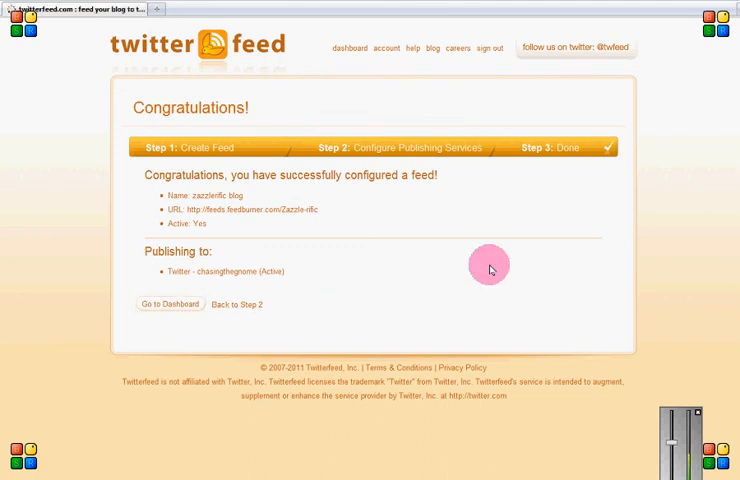
Go to the dashboard and choose view | edit on the Shopaholicchick feed.
{"action": "left_click", "coordinate": [170, 304]}
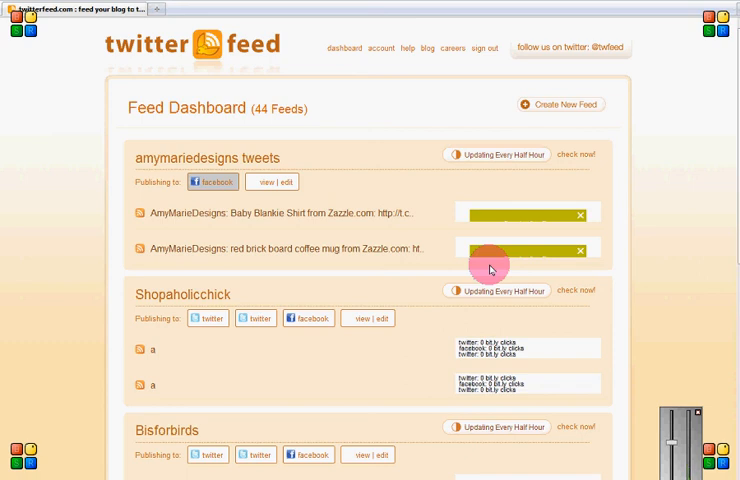
{"action": "mouse_move", "coordinate": [384, 210]}
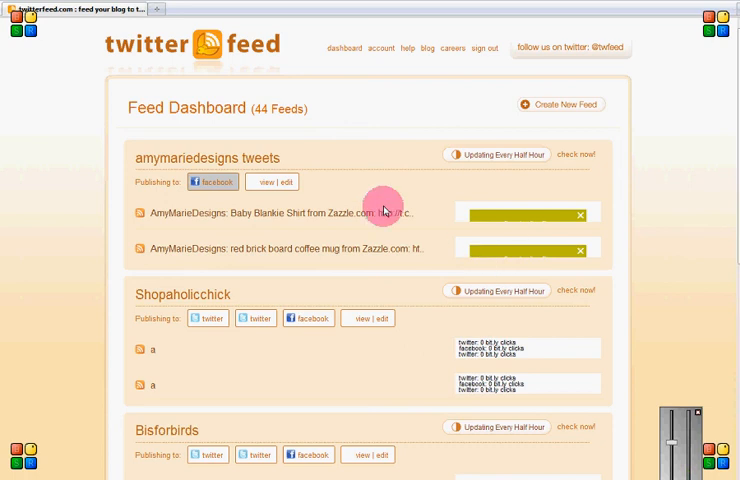
{"action": "left_click", "coordinate": [368, 318]}
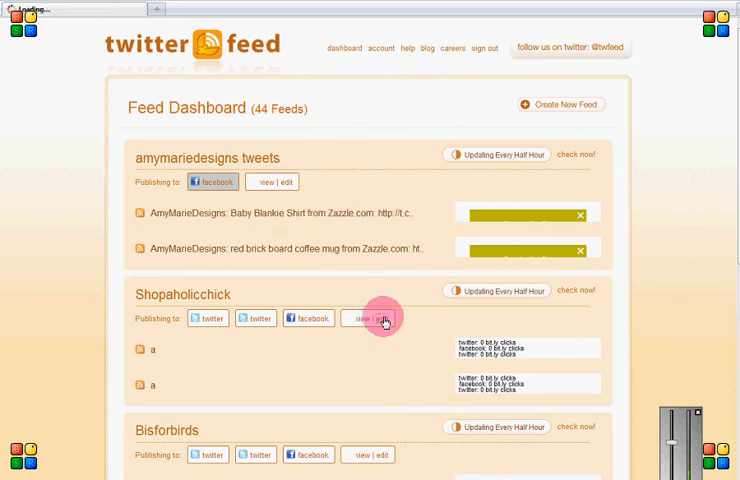
{"action": "left_click", "coordinate": [384, 318]}
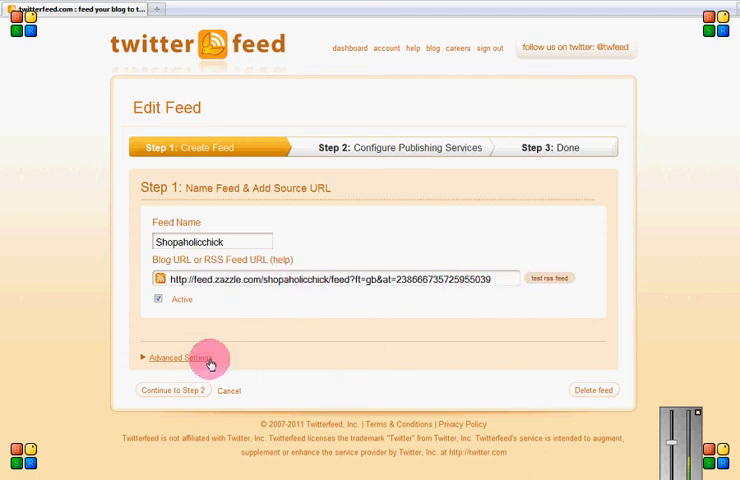
Check the #zazzle post suffix in Advanced Settings and continue to Step 2.
{"action": "left_click", "coordinate": [172, 356]}
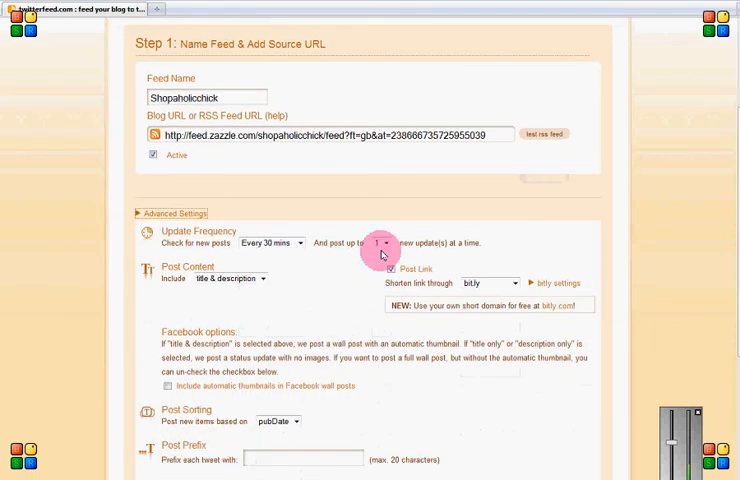
{"action": "scroll", "scroll_direction": "down", "scroll_amount": 3}
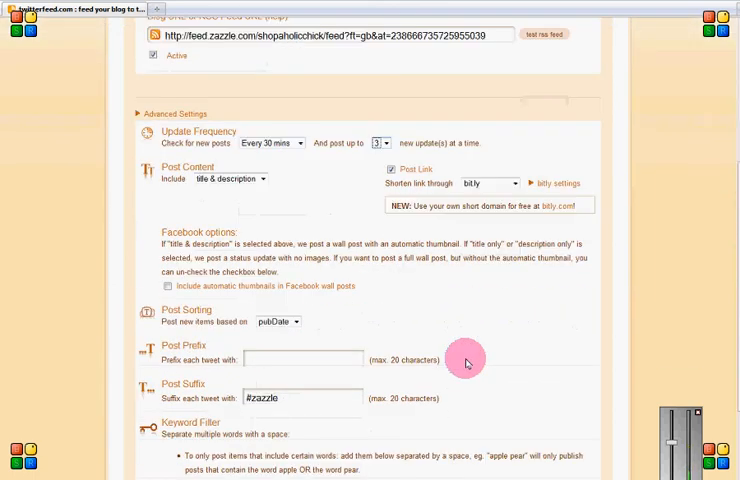
{"action": "scroll", "scroll_direction": "down", "scroll_amount": 3}
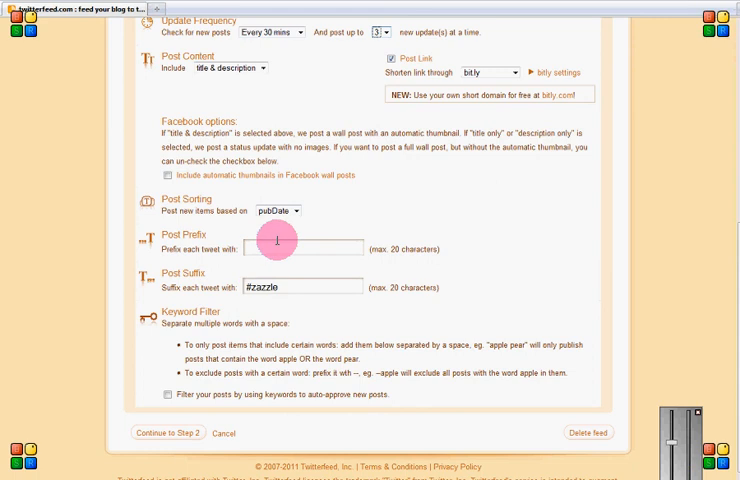
{"action": "left_click", "coordinate": [168, 432]}
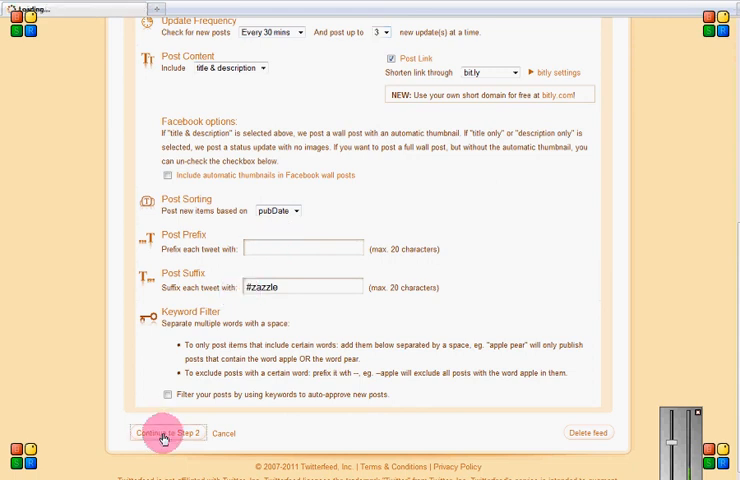
{"action": "left_click", "coordinate": [164, 432]}
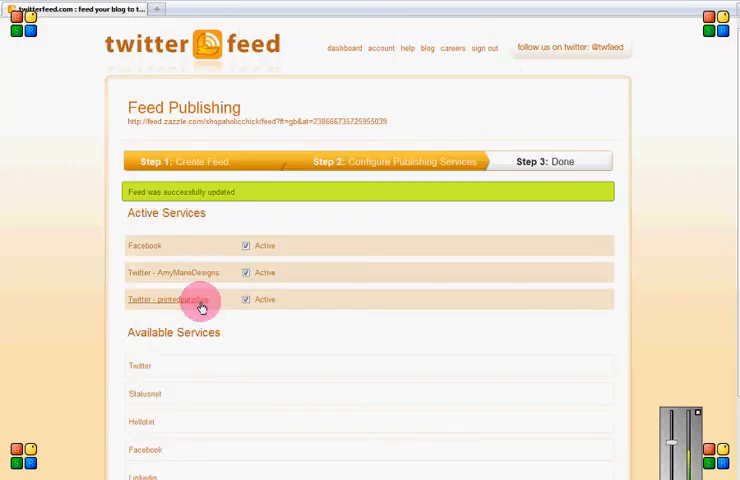
Toggle one Twitter service's active status and mark the feed All Done.
{"action": "scroll", "scroll_direction": "down", "scroll_amount": 3}
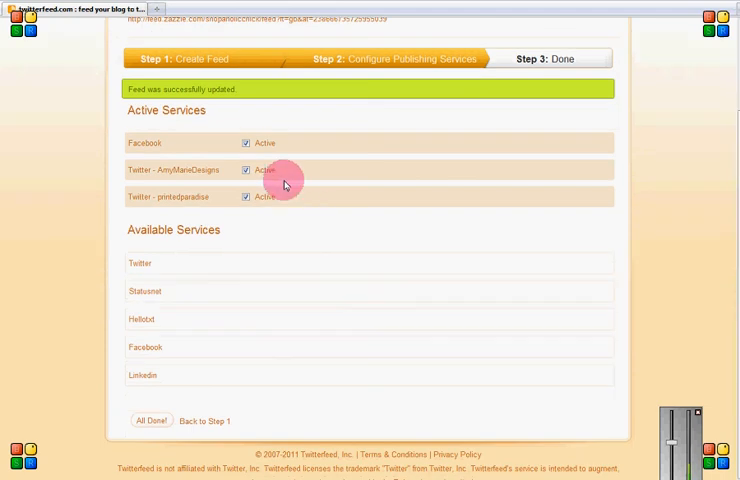
{"action": "left_click", "coordinate": [246, 170]}
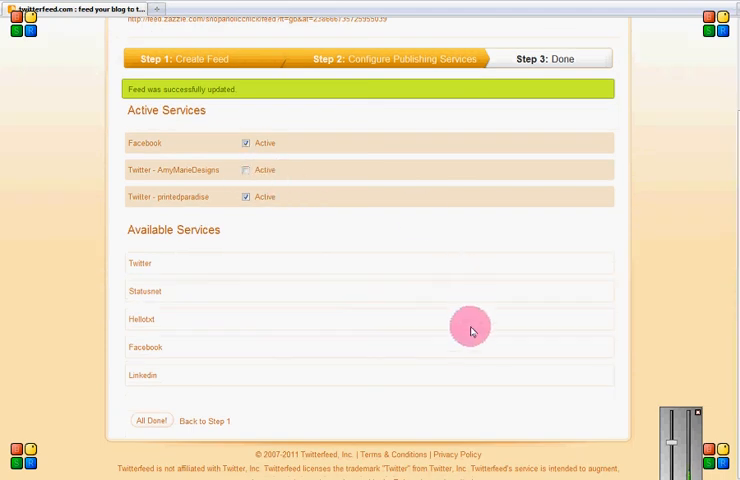
{"action": "mouse_move", "coordinate": [344, 218]}
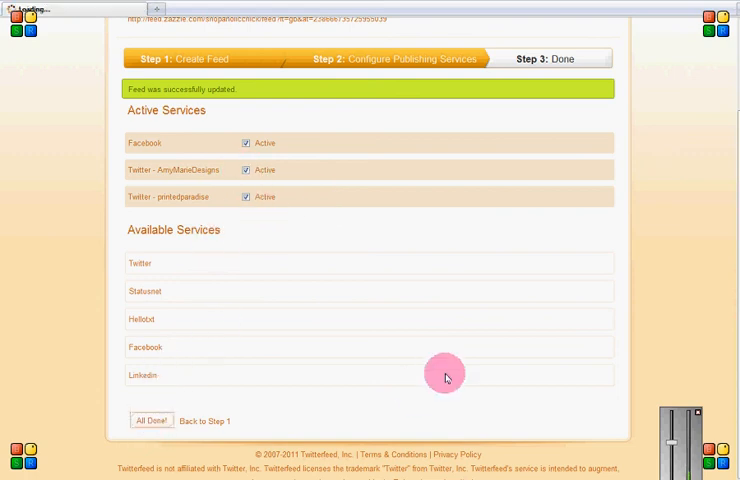
{"action": "left_click", "coordinate": [152, 420]}
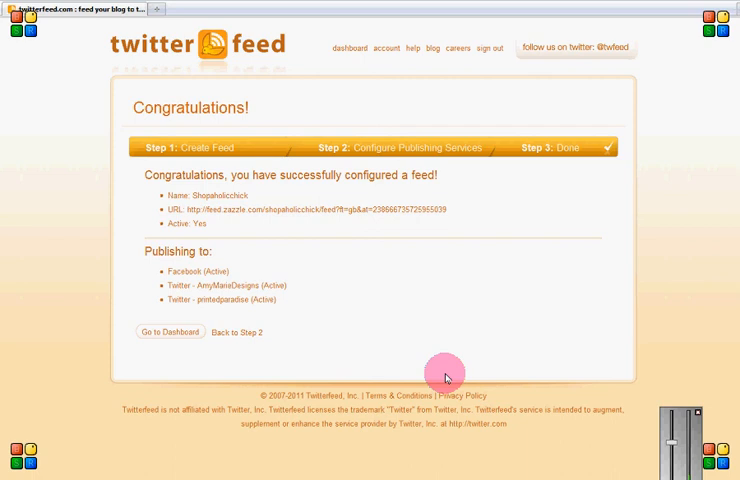